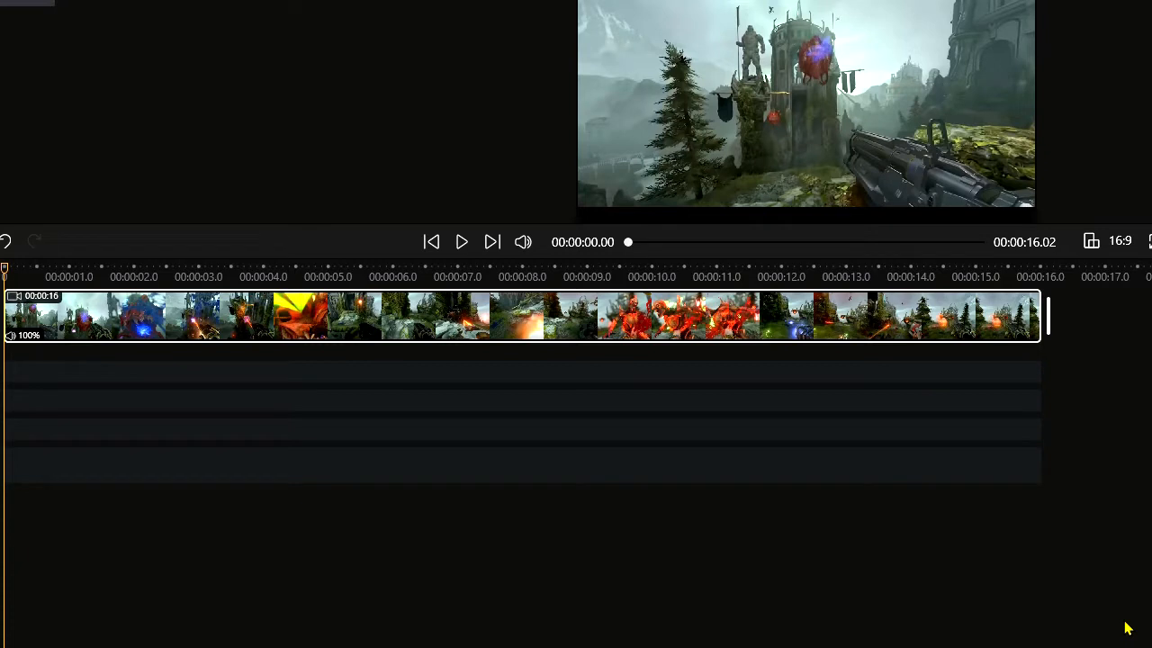
mouse_move(439, 369)
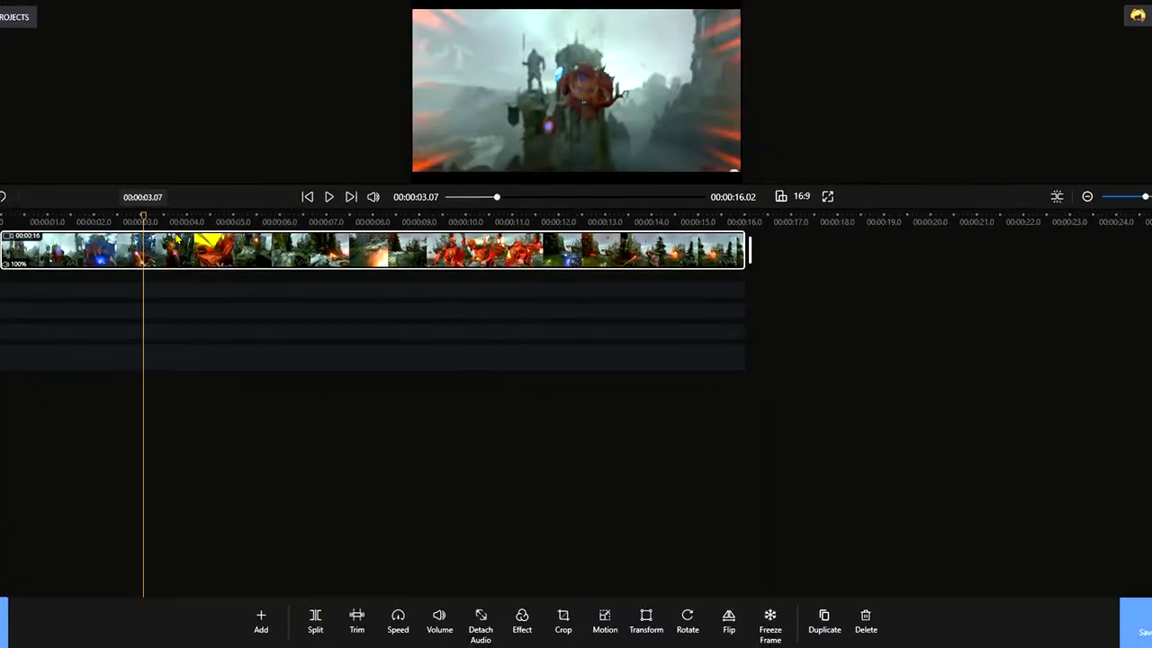
- Select the gameplay clip on the timeline for editing
left_click(90, 221)
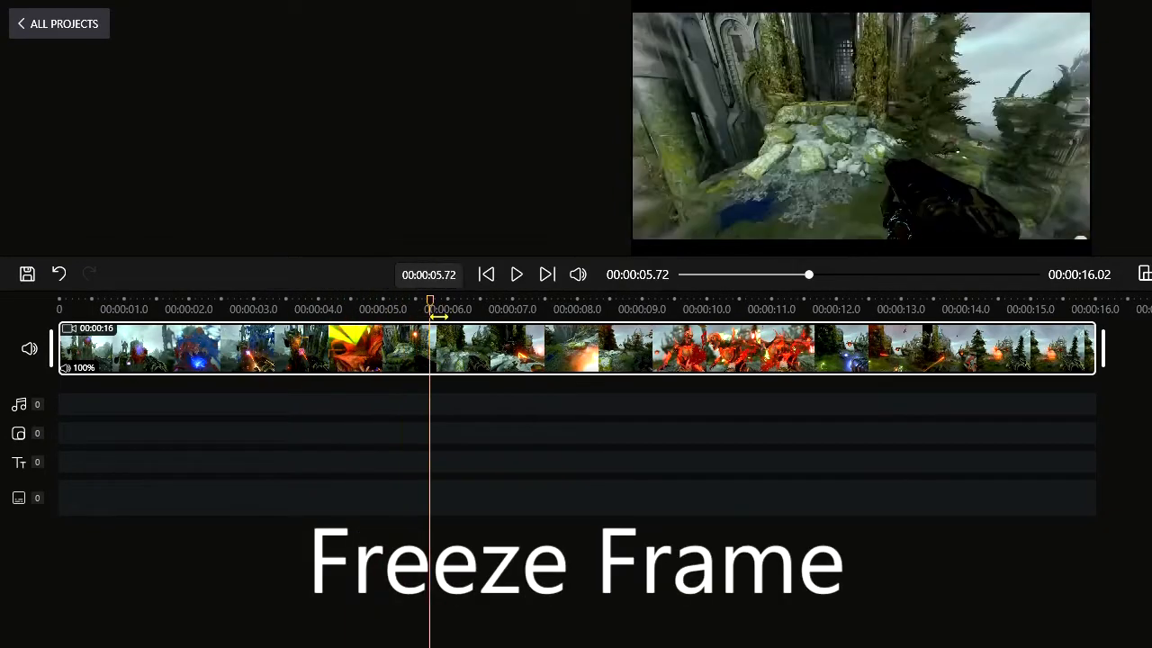
left_click(565, 309)
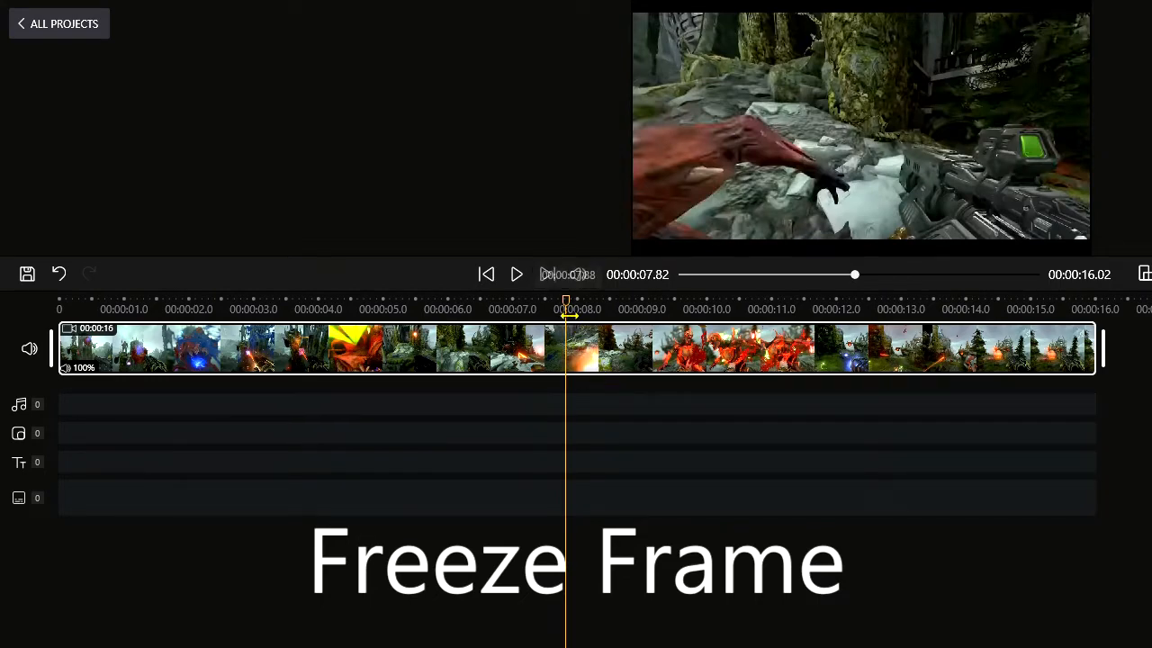
left_click(304, 309)
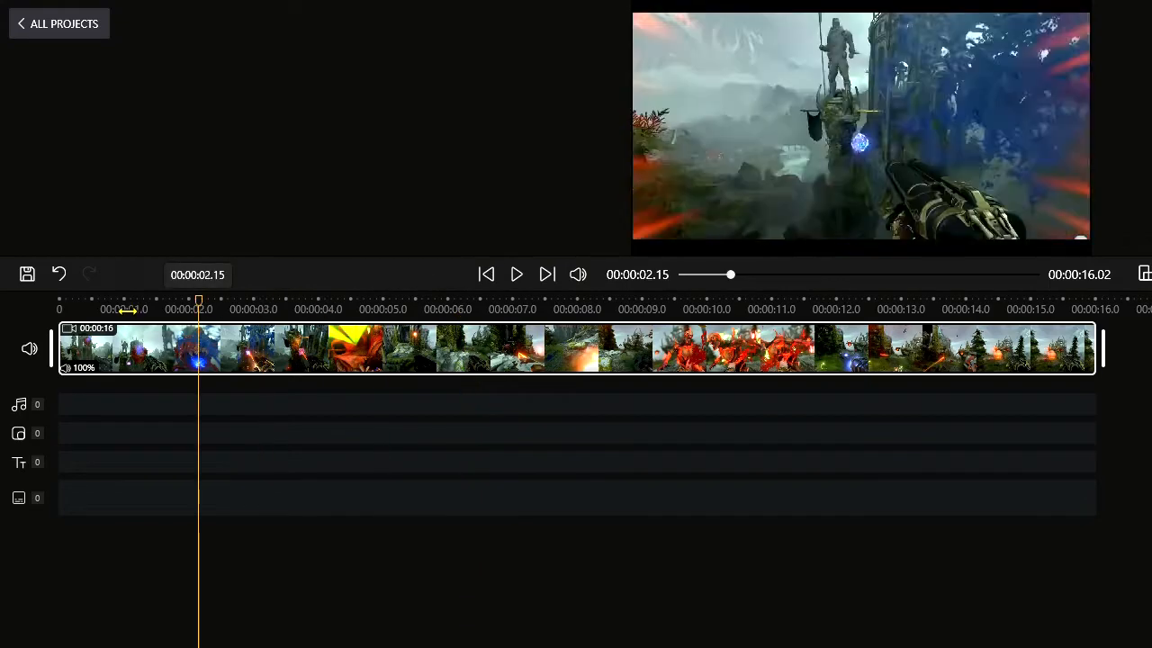
- Play the preview from the start and stop at about nine seconds
left_click(486, 274)
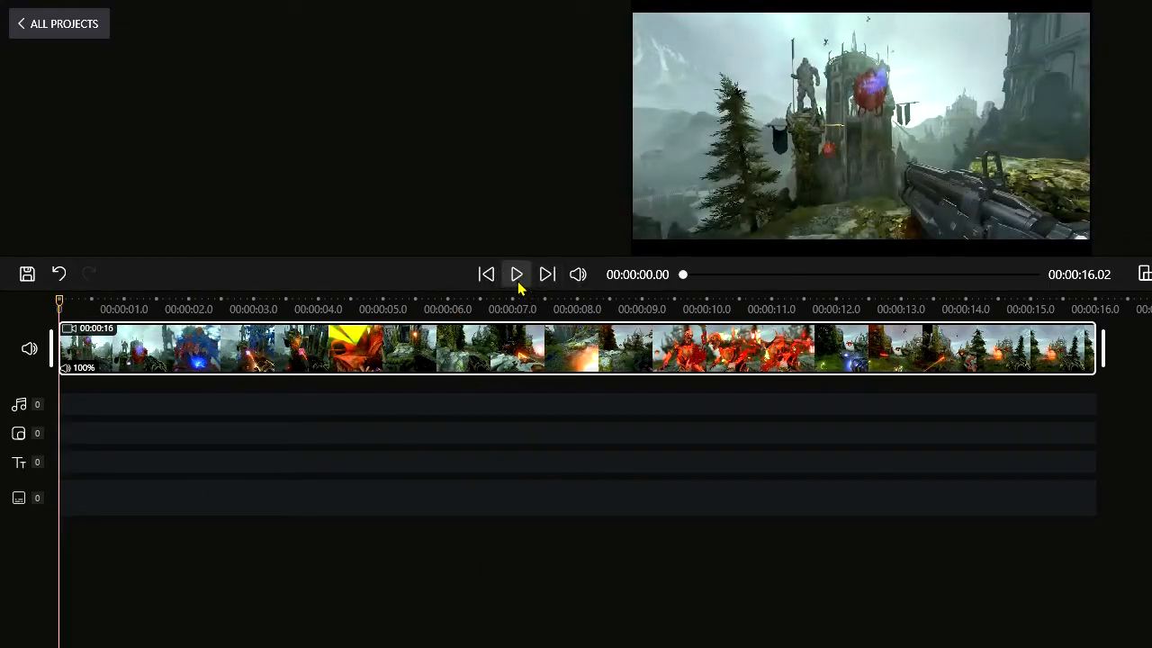
left_click(516, 274)
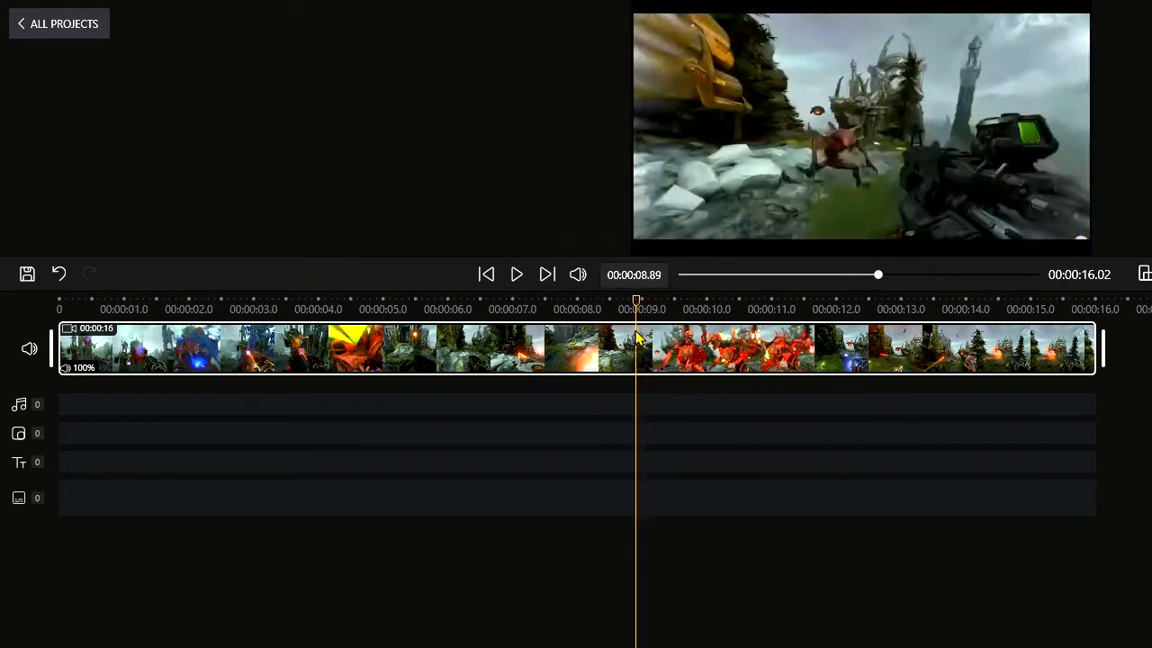
left_click(516, 274)
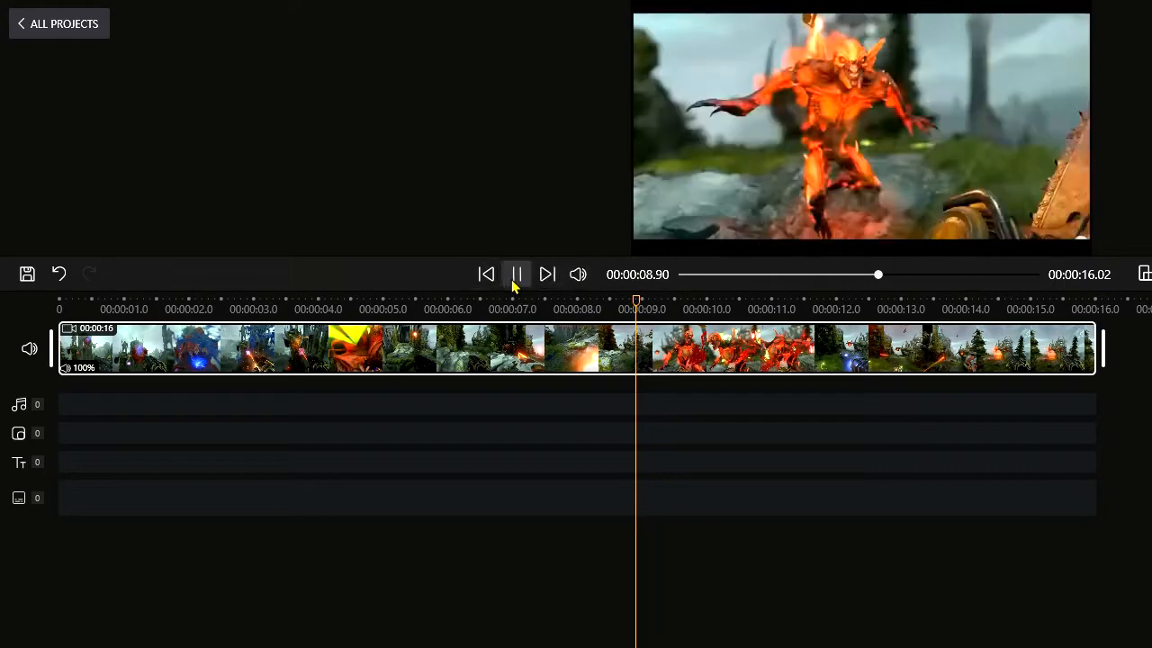
left_click(516, 274)
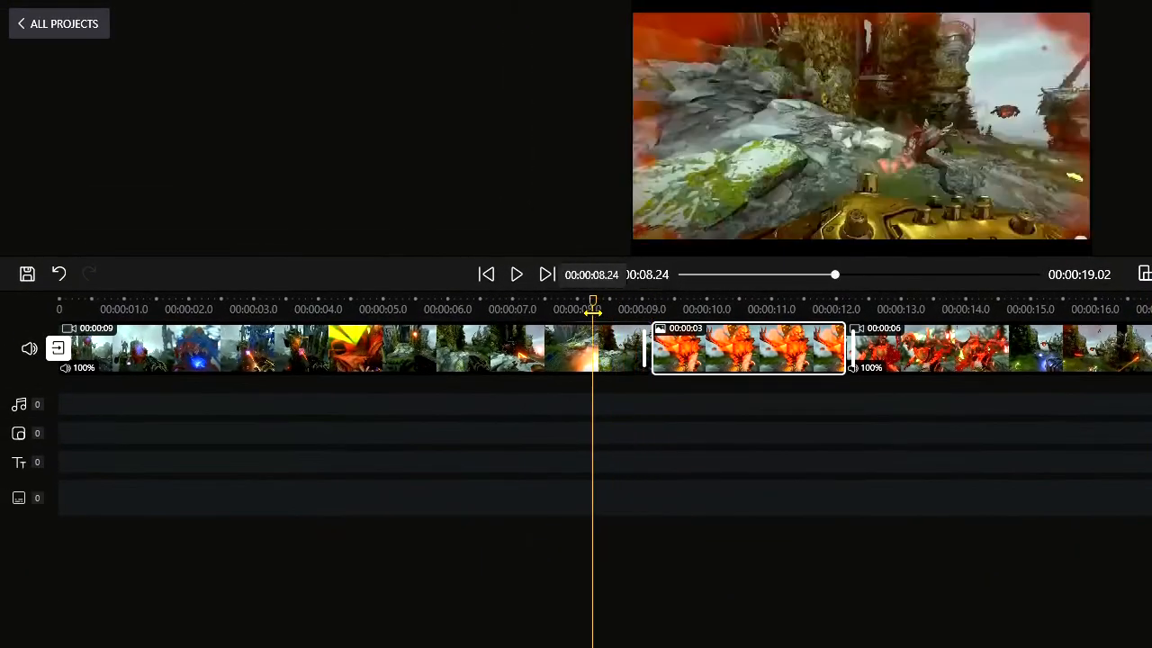
left_click(516, 274)
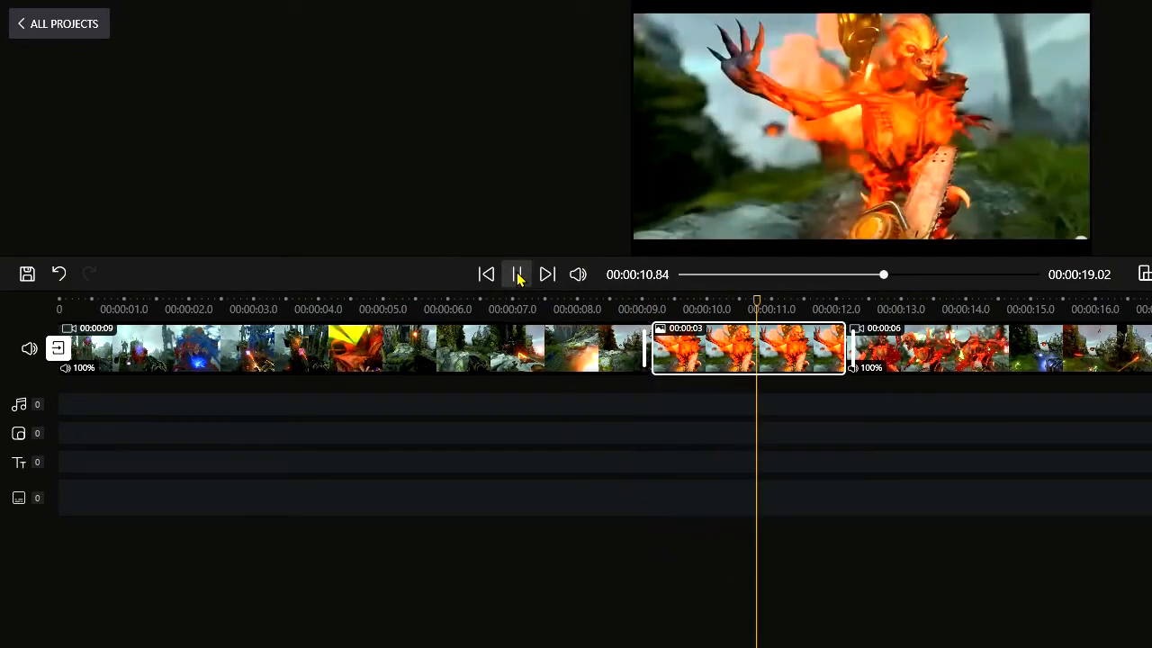
left_click(517, 274)
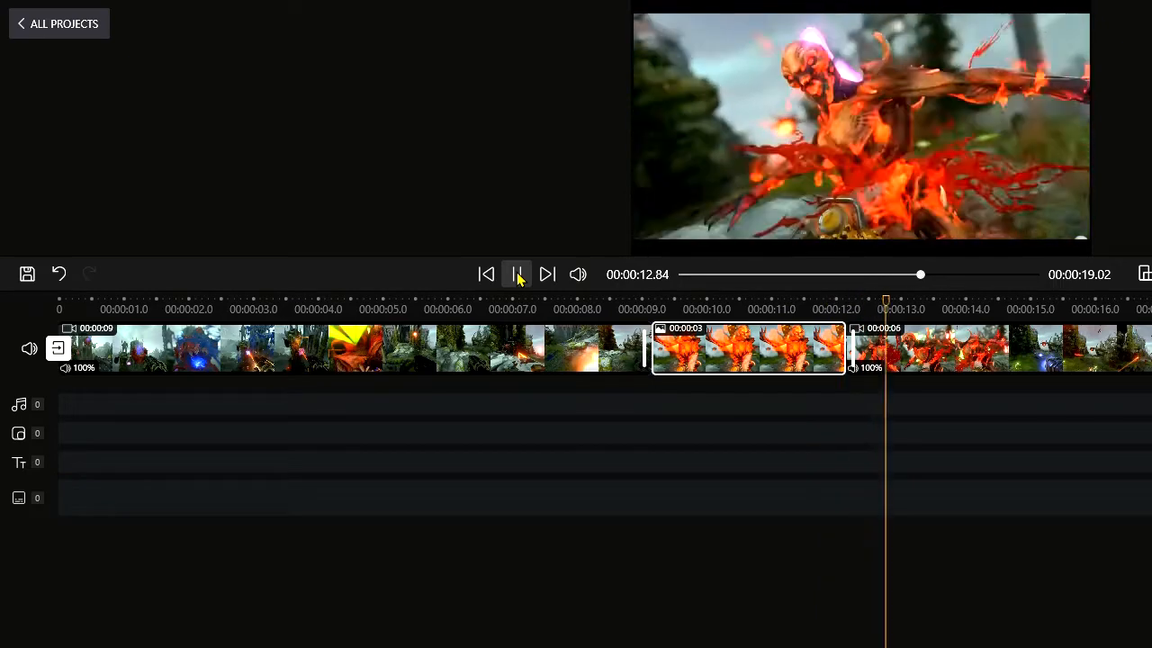
left_click(518, 274)
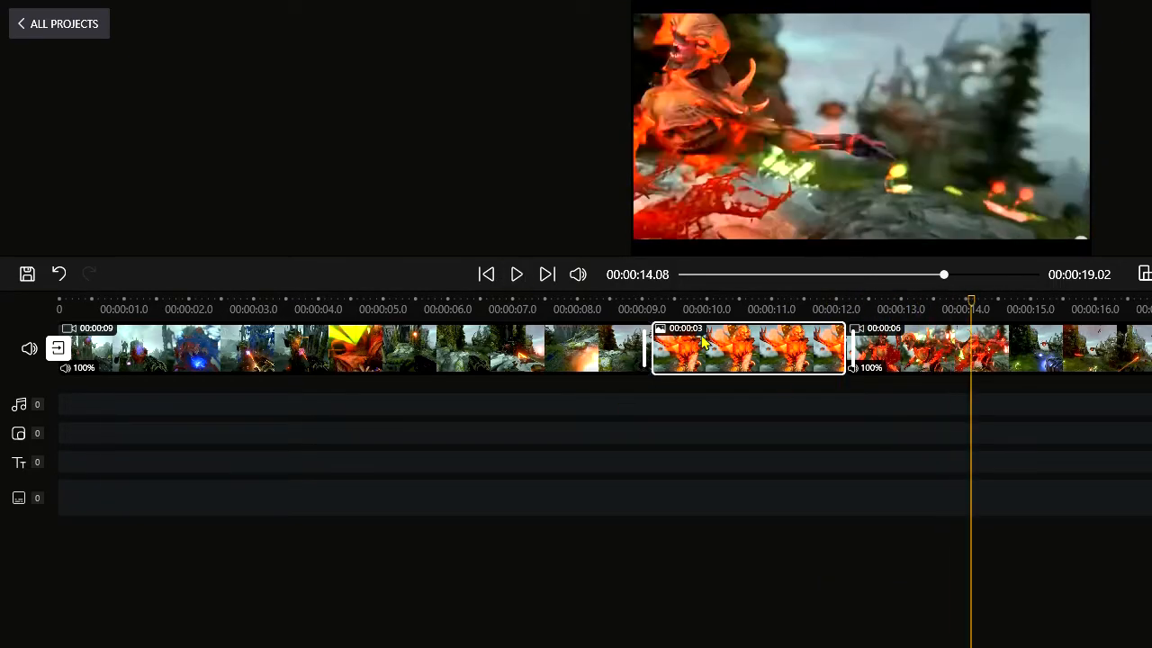
mouse_move(702, 342)
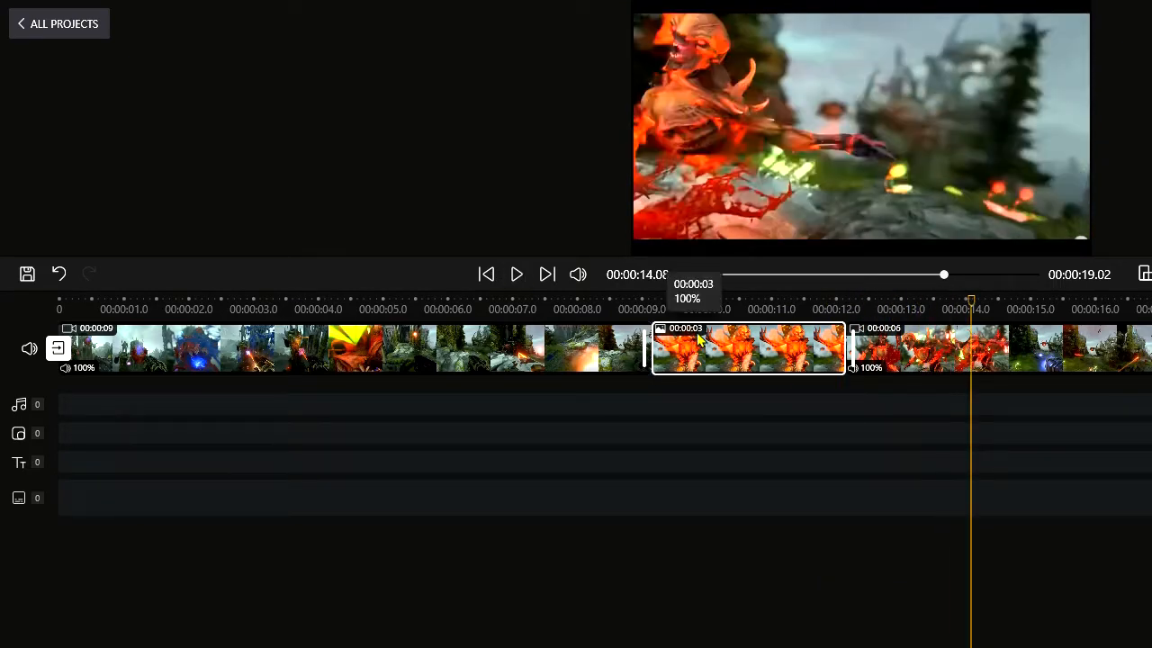
mouse_move(896, 441)
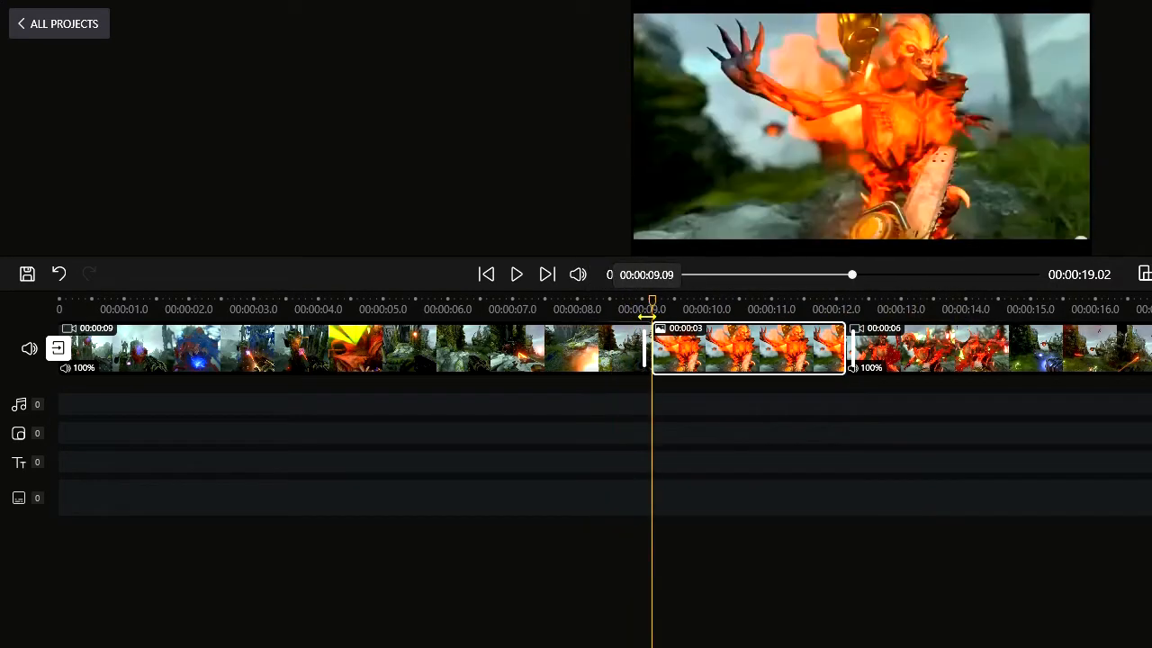
left_click_drag(653, 306, 621, 306)
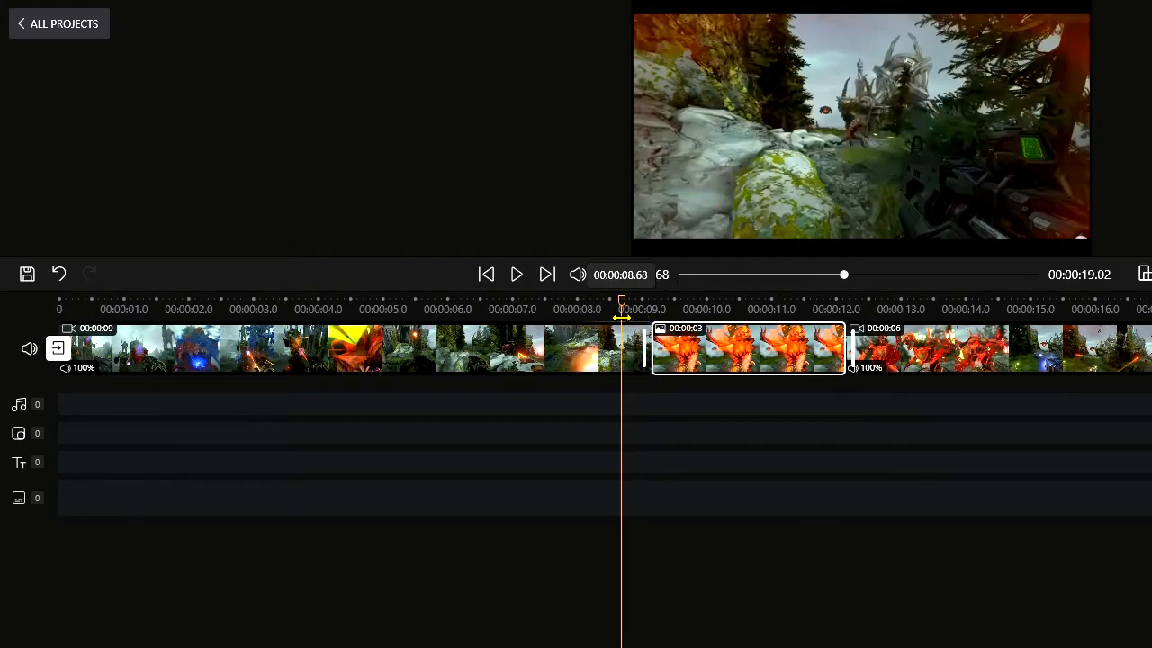
left_click_drag(621, 320, 551, 320)
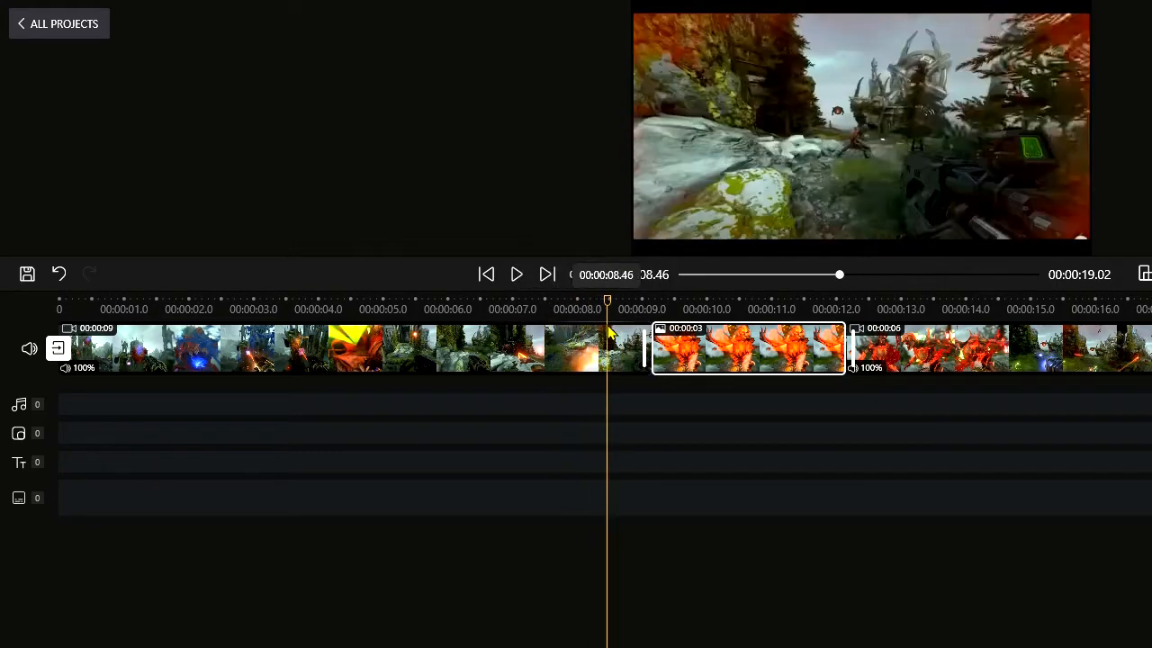
left_click_drag(607, 319, 625, 319)
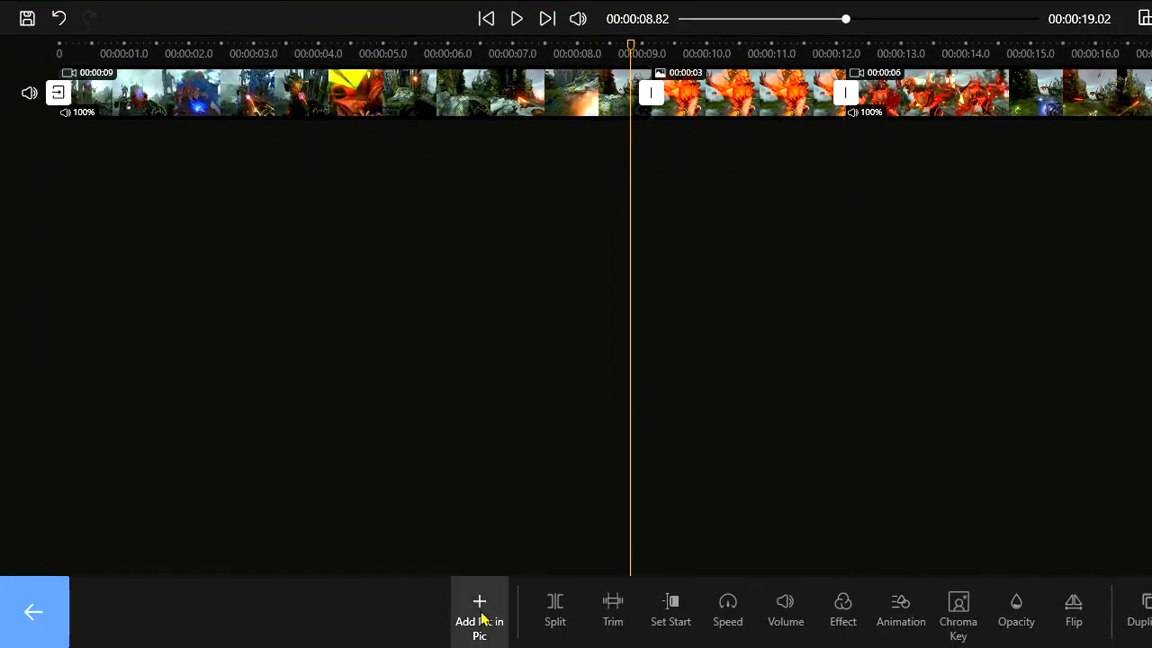
- Add the gameplay video as a picture-in-picture overlay and drag it to the lower left
left_click(479, 612)
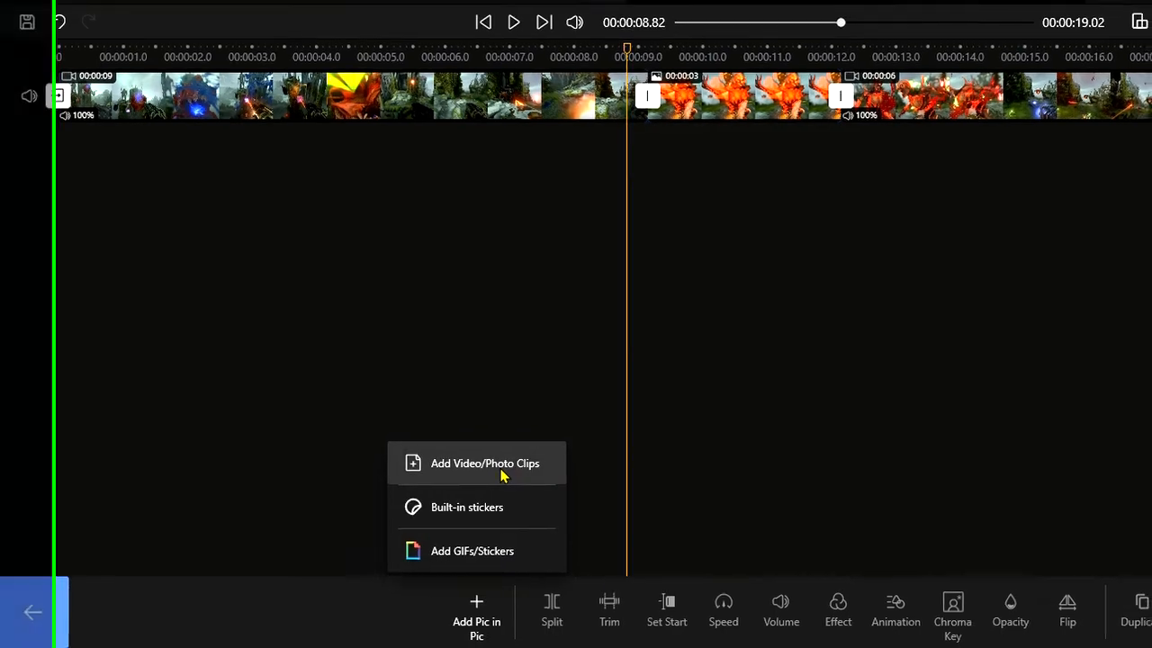
left_click(484, 463)
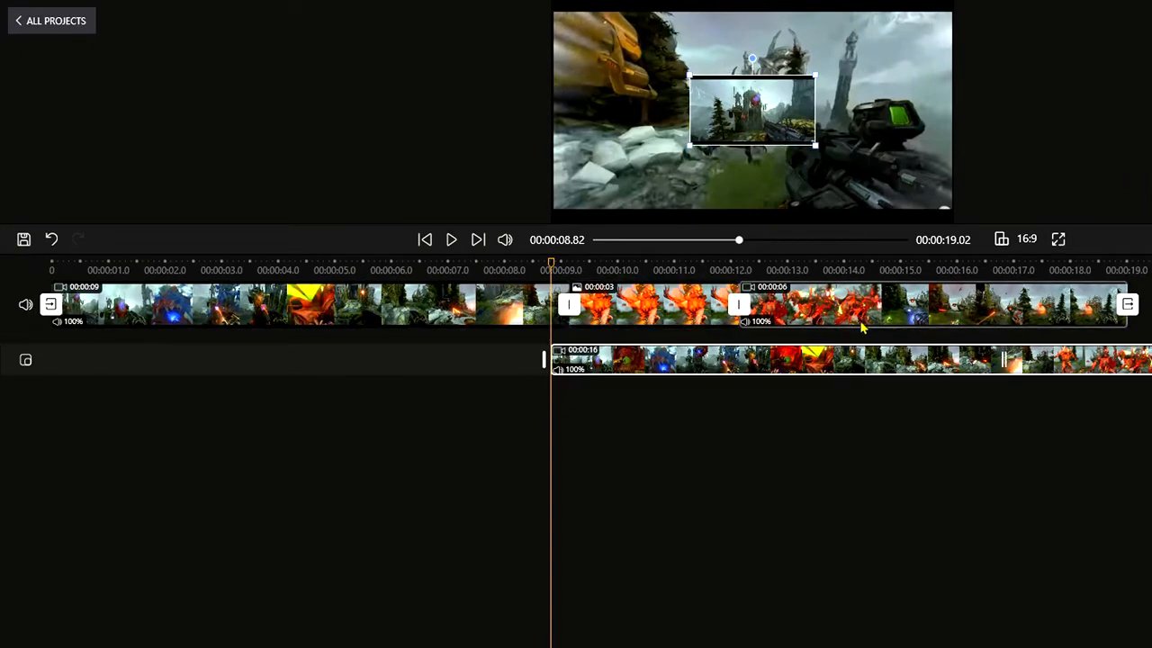
left_click_drag(751, 113, 690, 135)
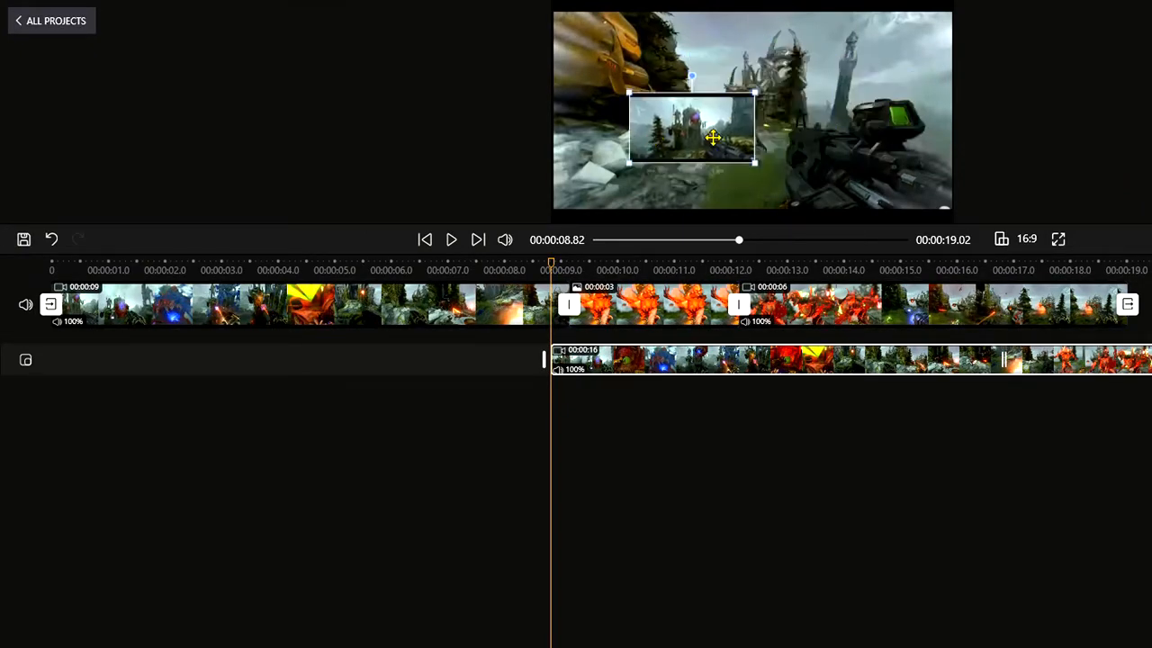
left_click_drag(714, 138, 639, 166)
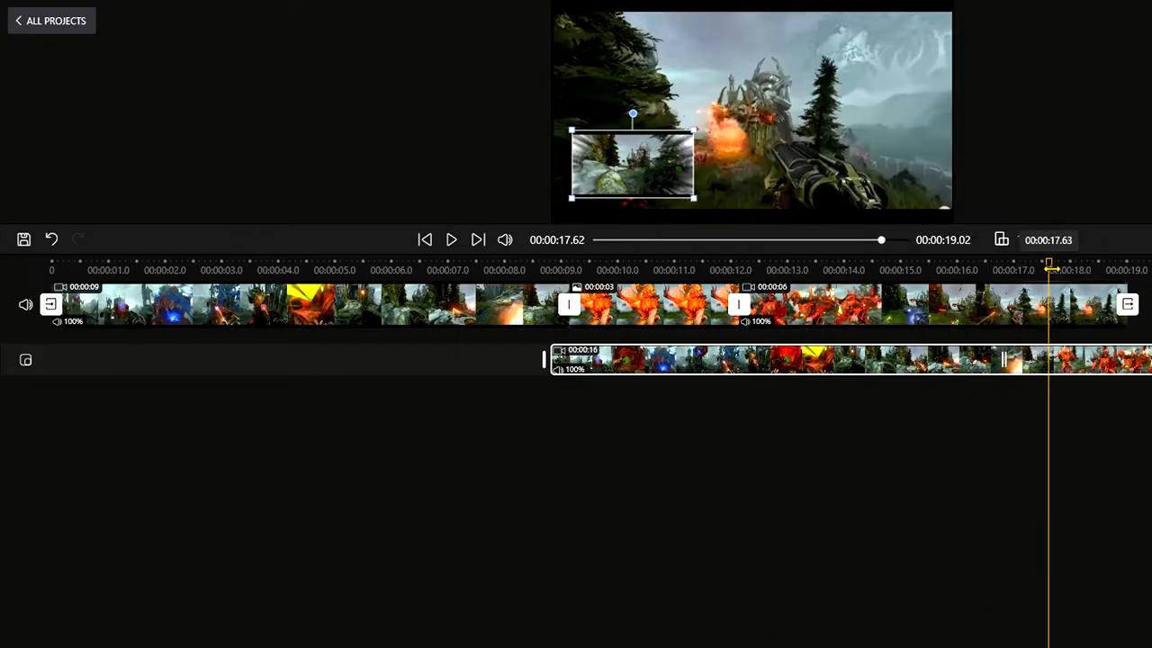
left_click_drag(1049, 269, 1061, 269)
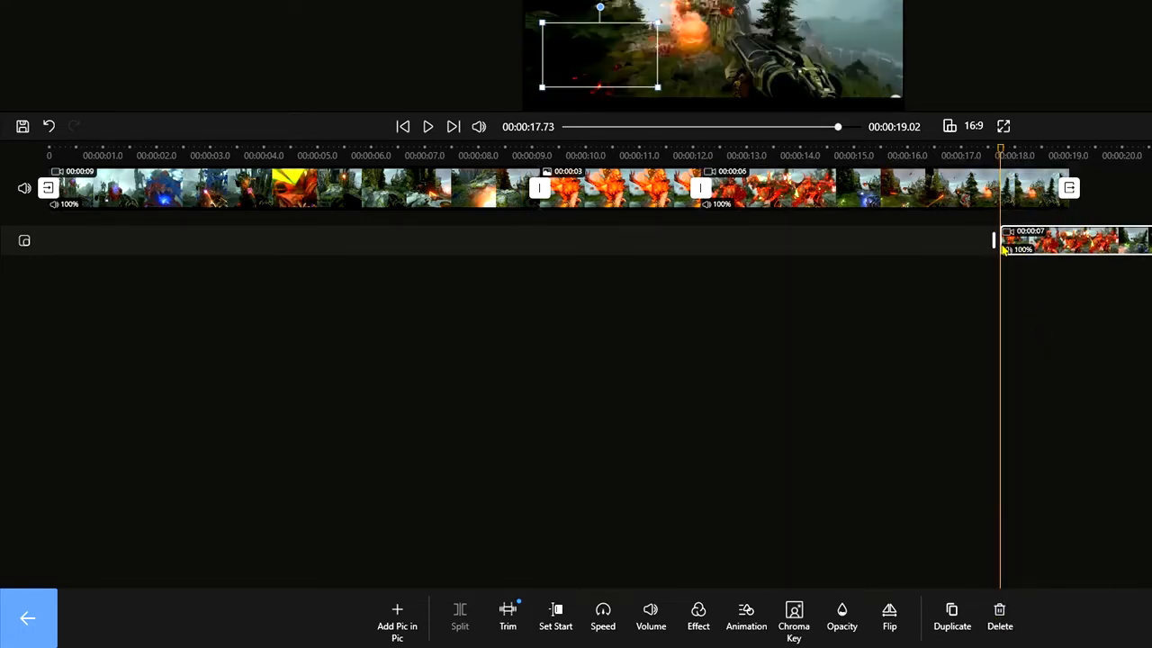
- Trim the overlay to seven seconds and set its start at the 9-second playhead
left_click(619, 188)
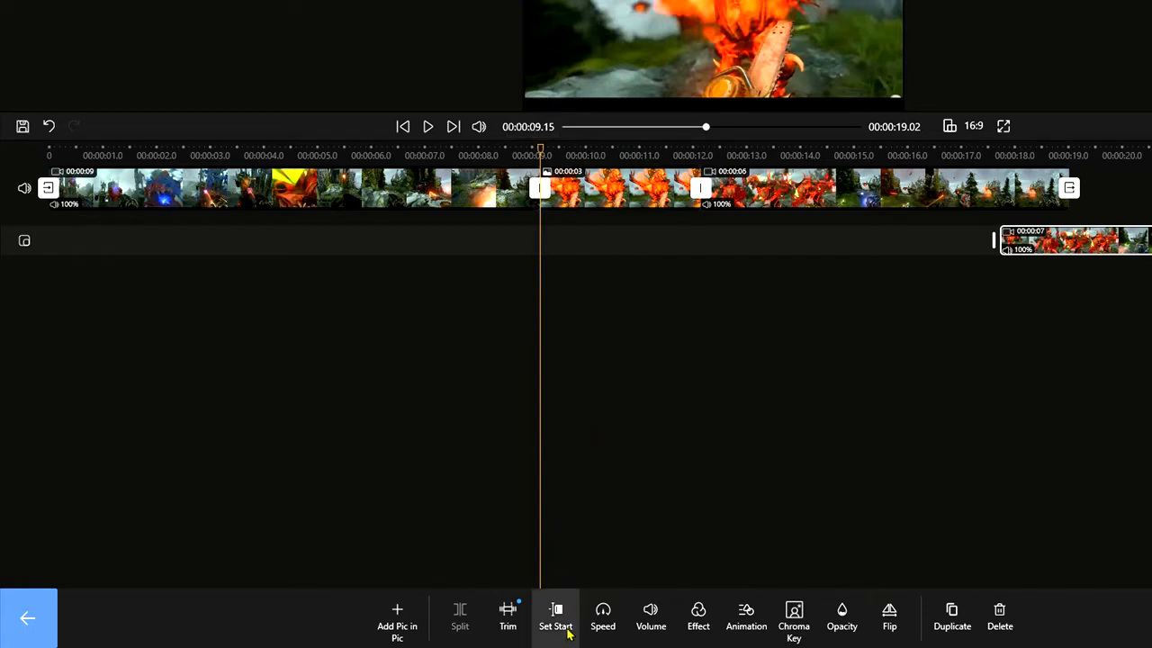
left_click(555, 617)
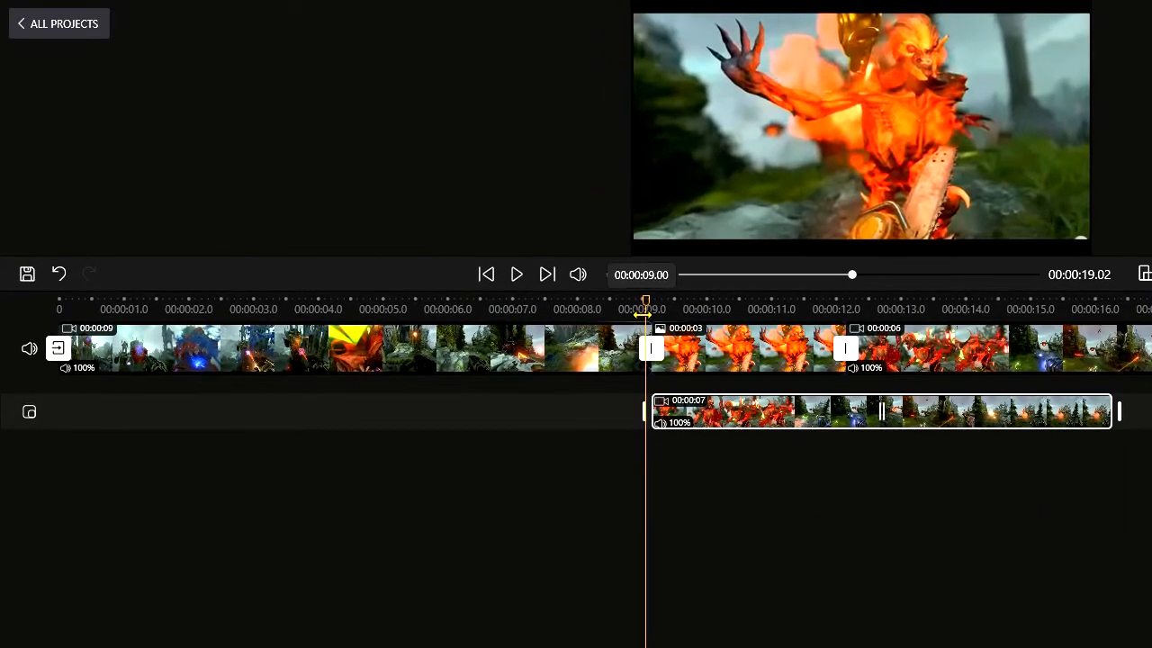
- Preview the overlay and shorten it to three seconds, ending with the freeze frame
left_click(515, 274)
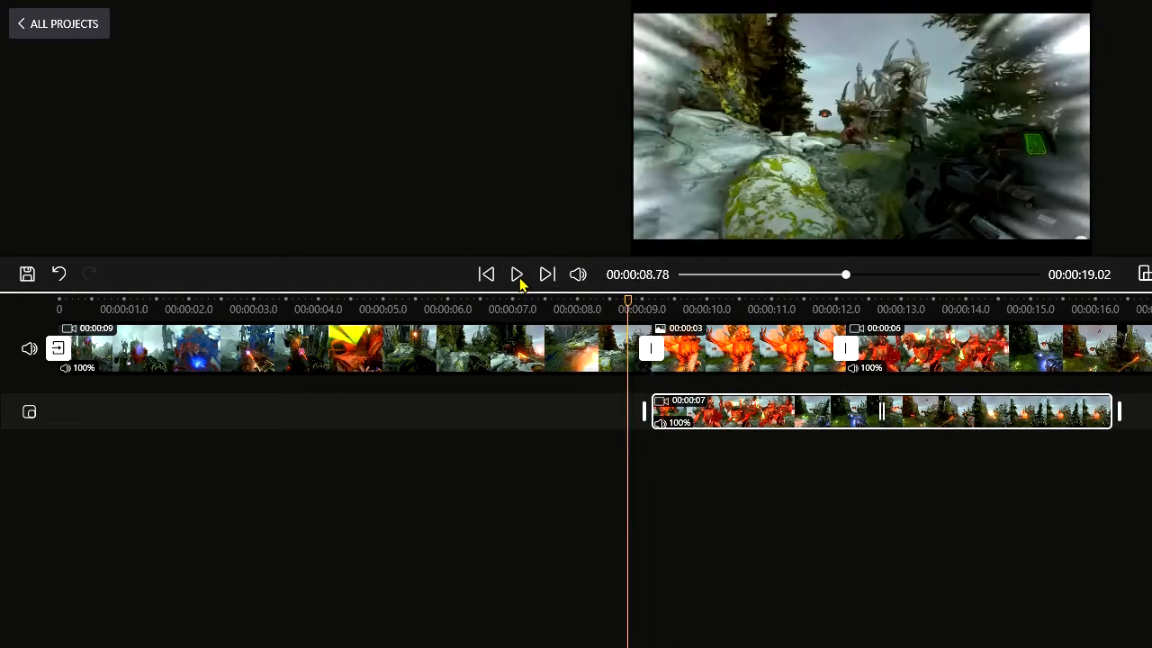
left_click(516, 274)
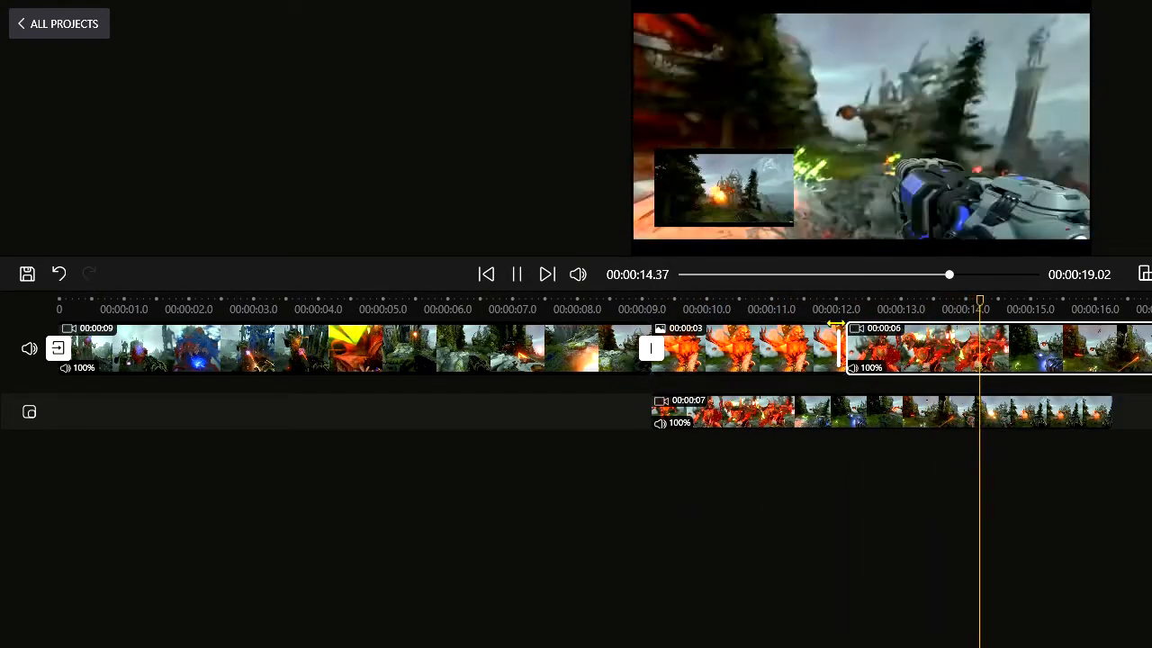
left_click(517, 275)
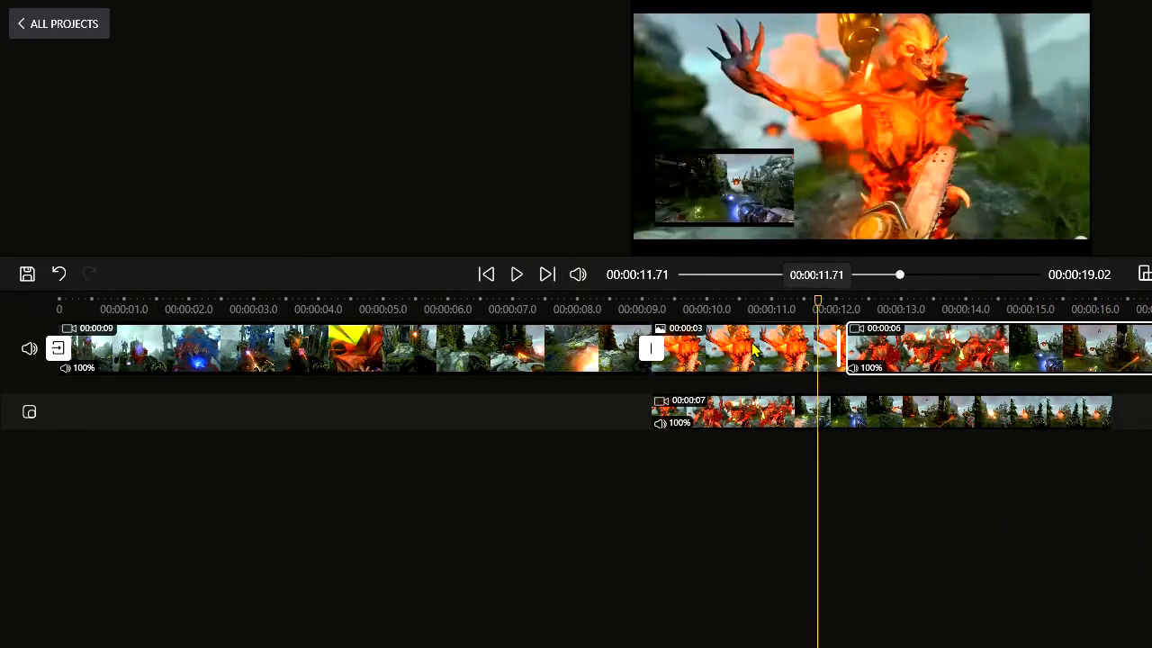
left_click(515, 274)
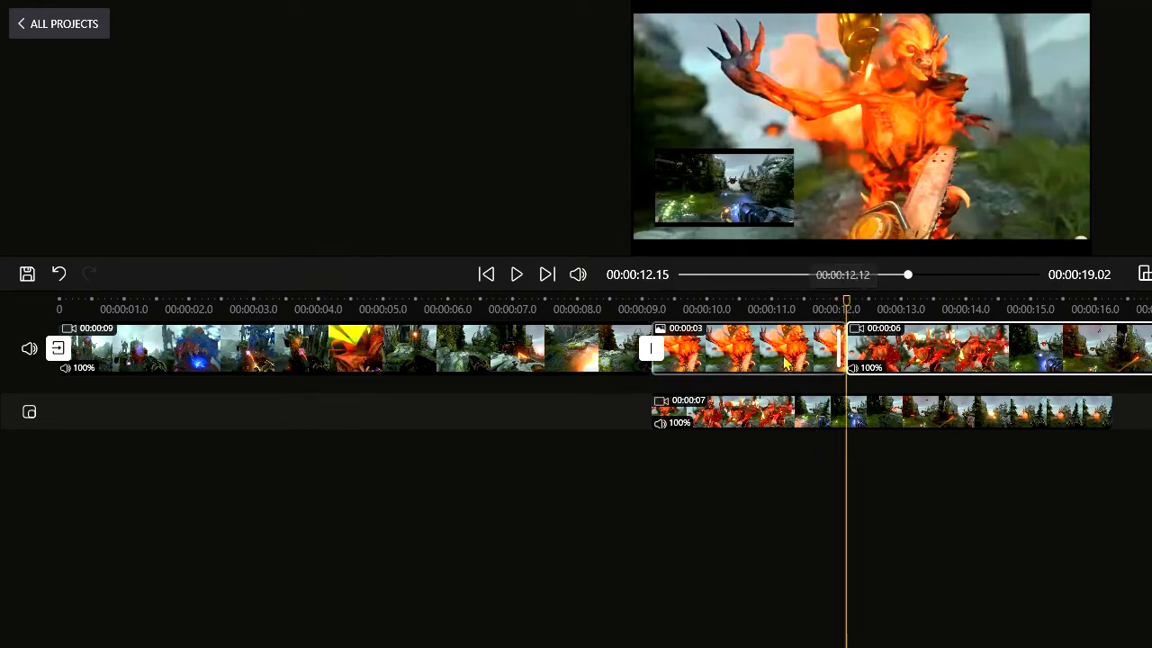
left_click(740, 416)
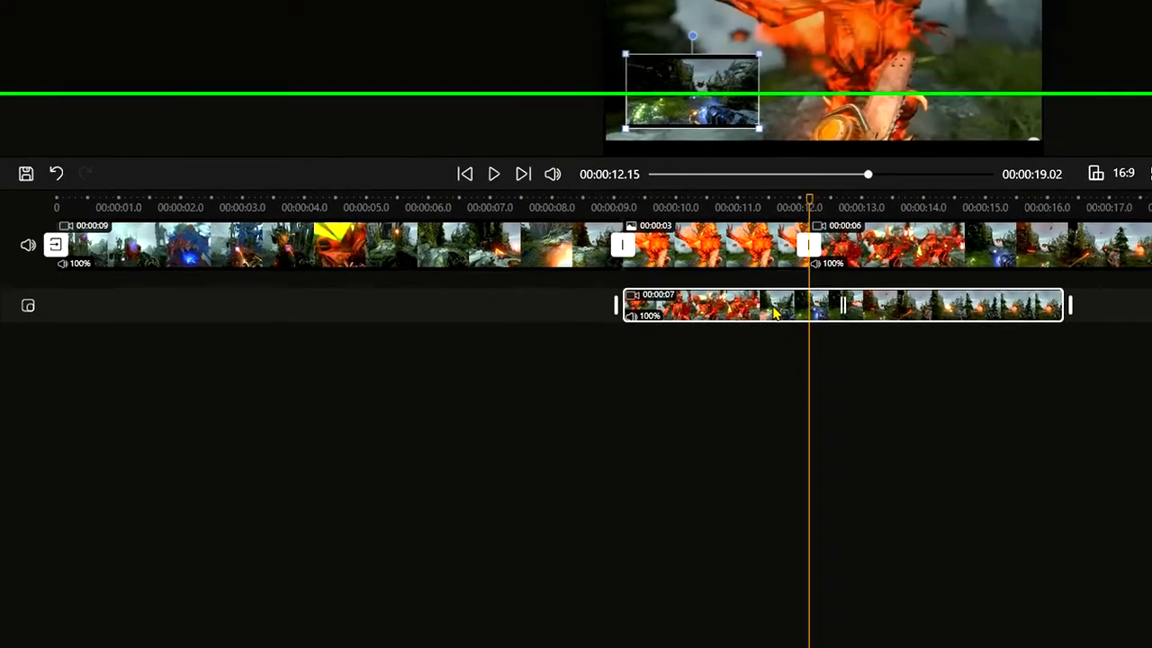
left_click(506, 611)
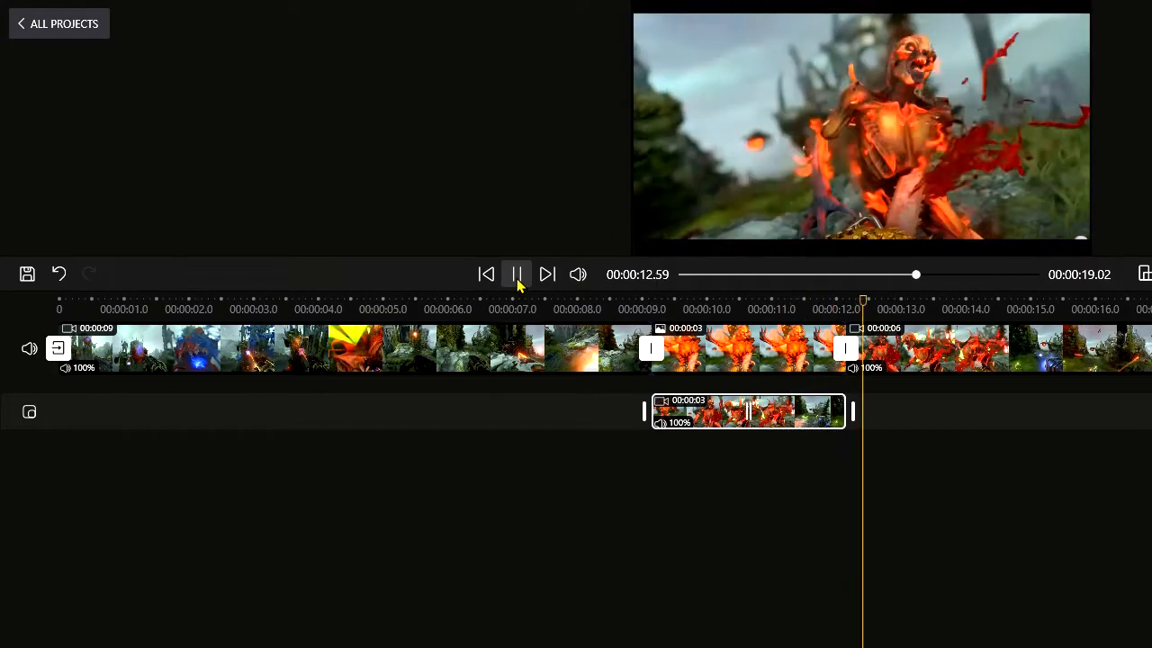
left_click(517, 275)
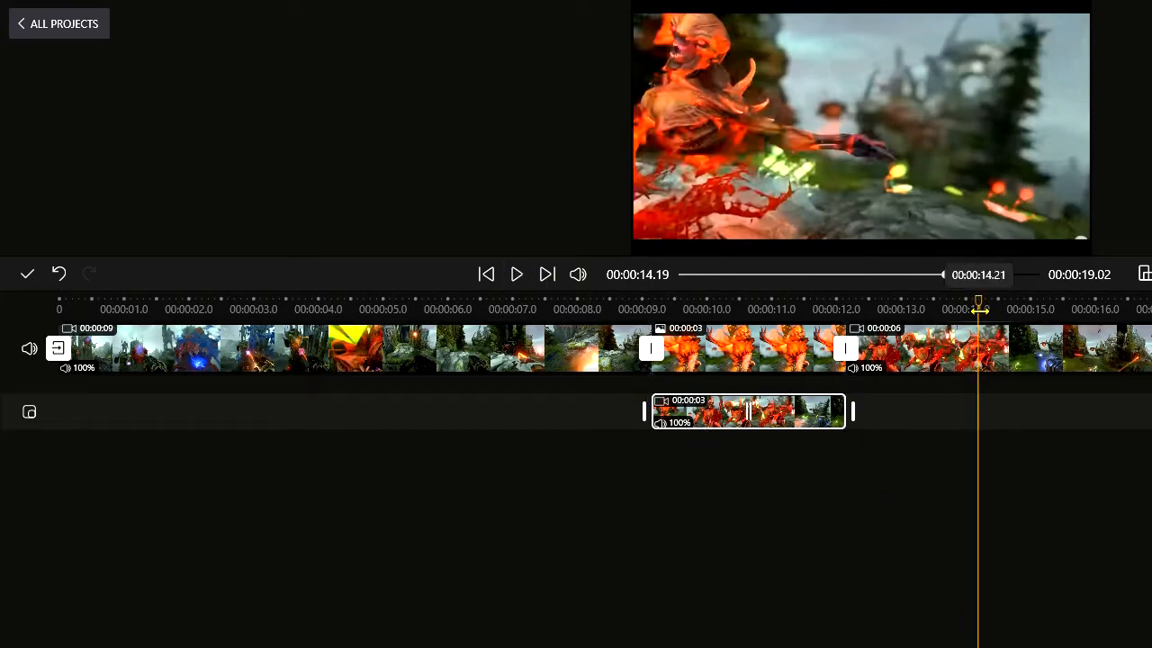
- Select the three-second freeze-frame still on the main track
left_click(621, 309)
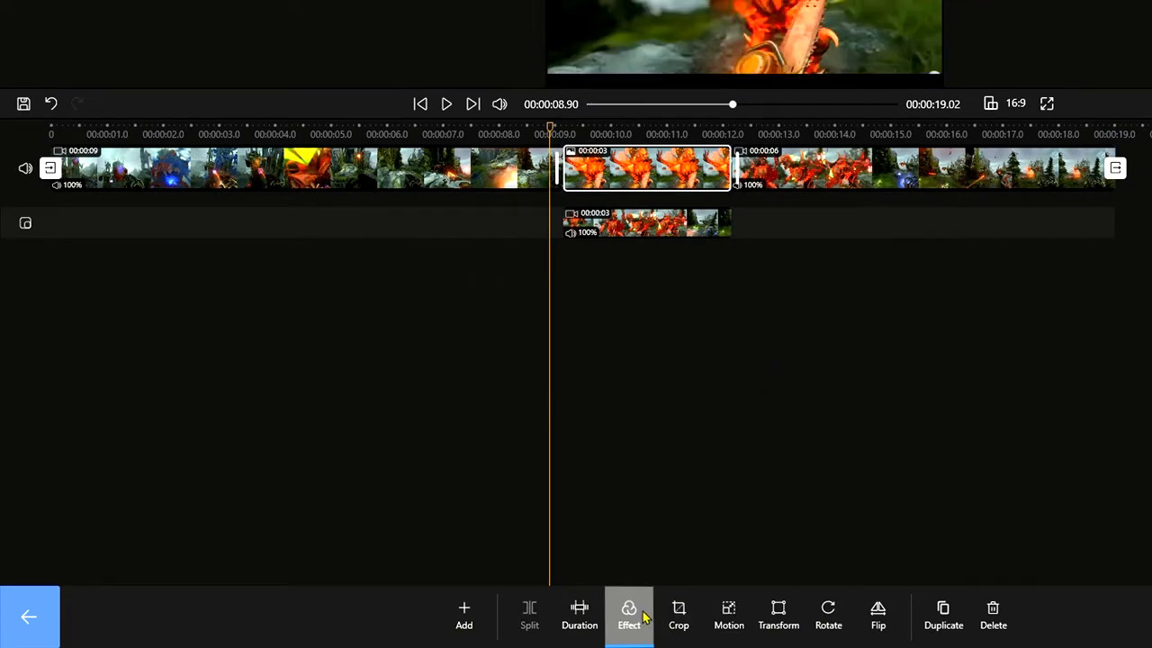
- Apply the black-and-white Inkwell filter effect to the freeze frame
left_click(628, 614)
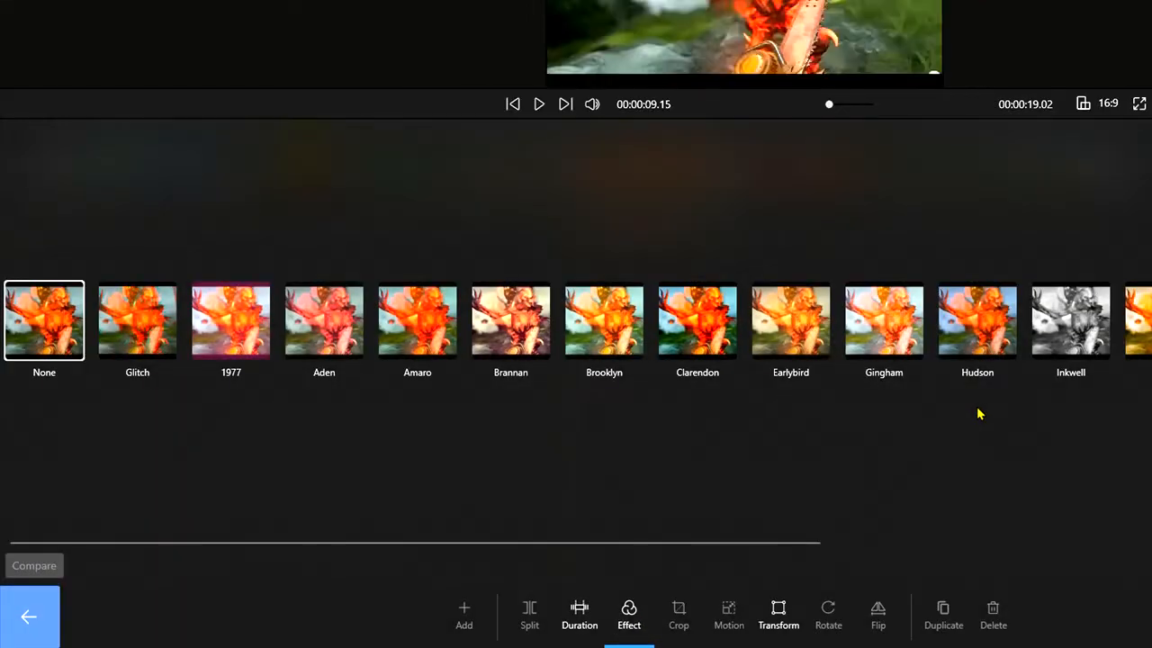
left_click(1070, 320)
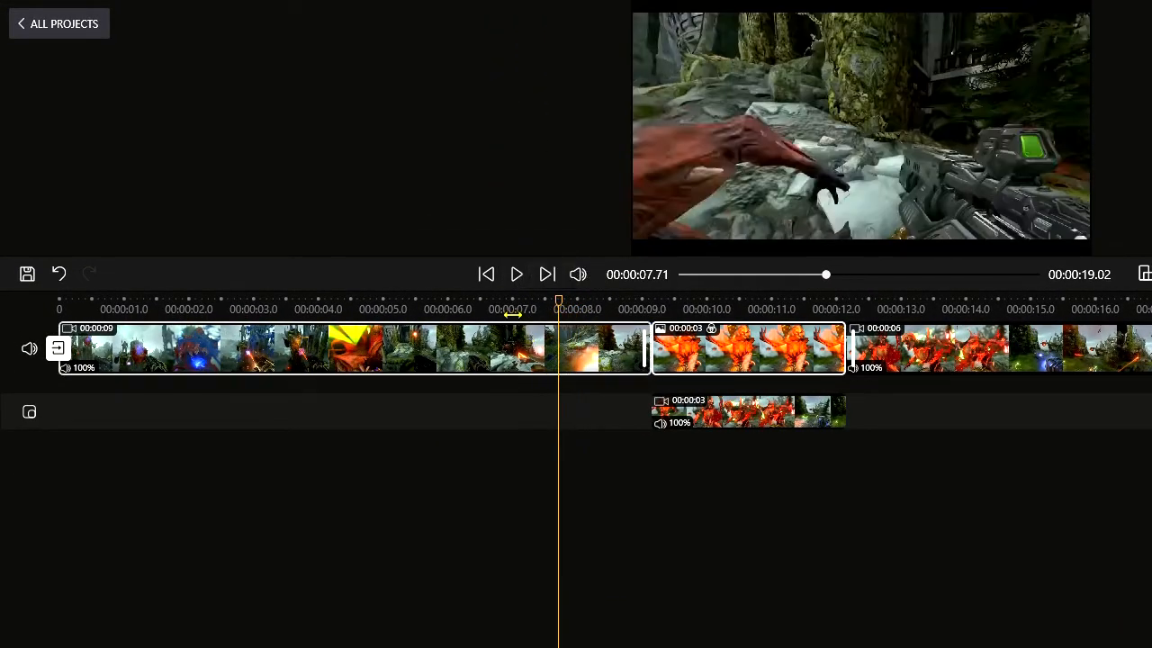
- Play and pause the preview to check the black-and-white still
left_click(515, 274)
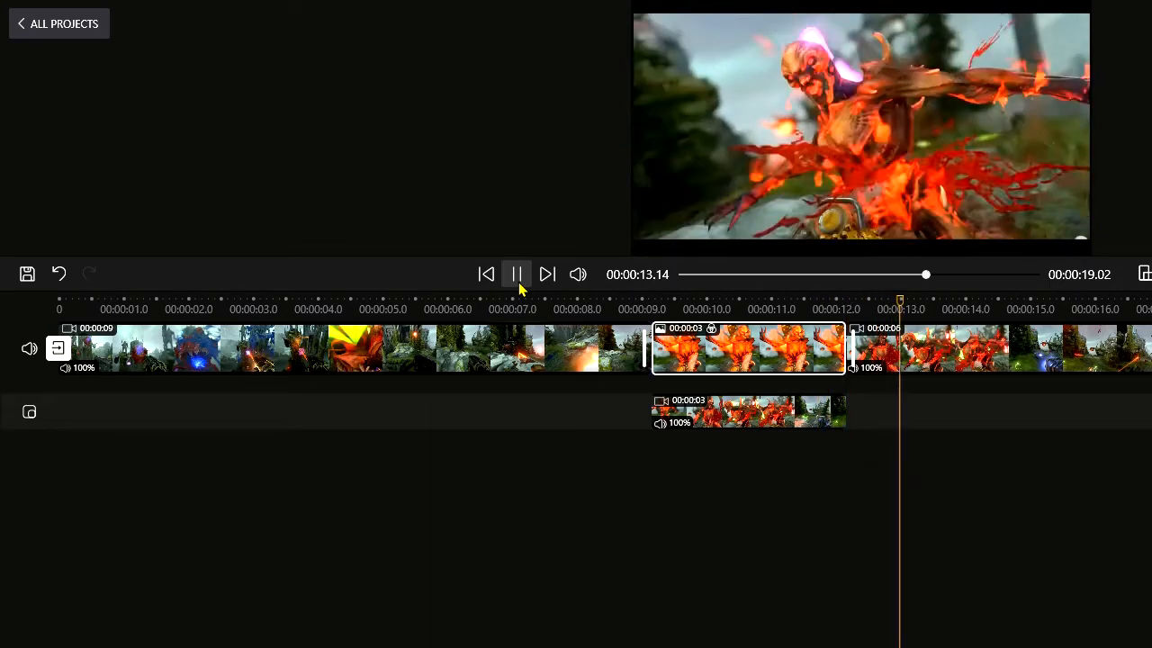
left_click(515, 275)
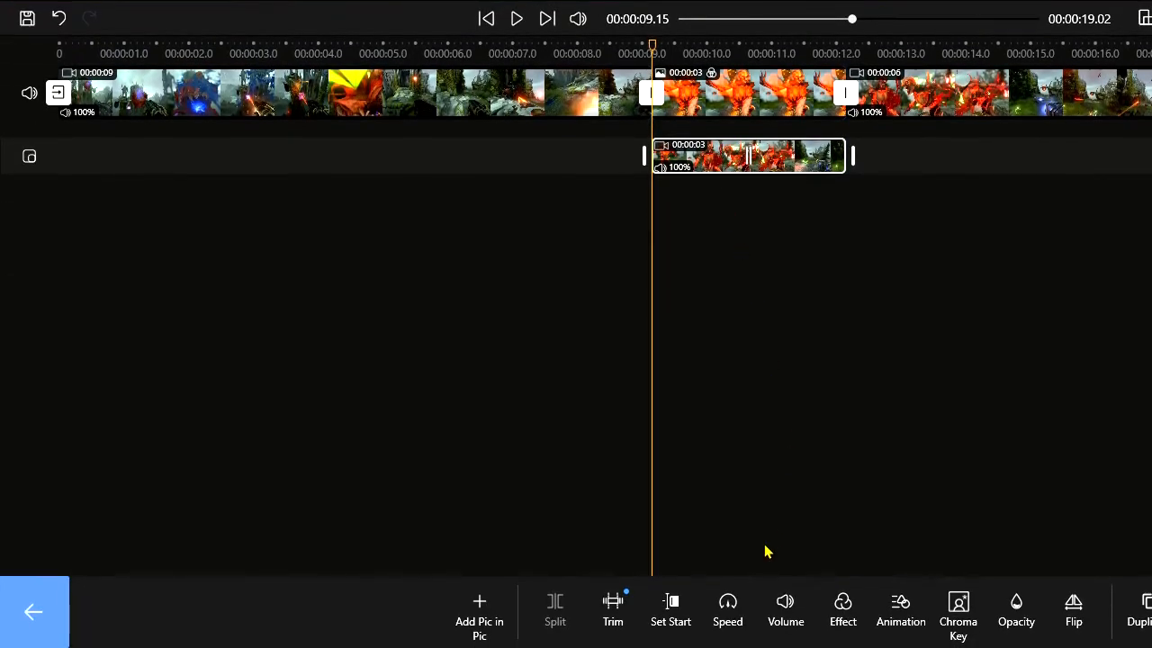
mouse_move(727, 611)
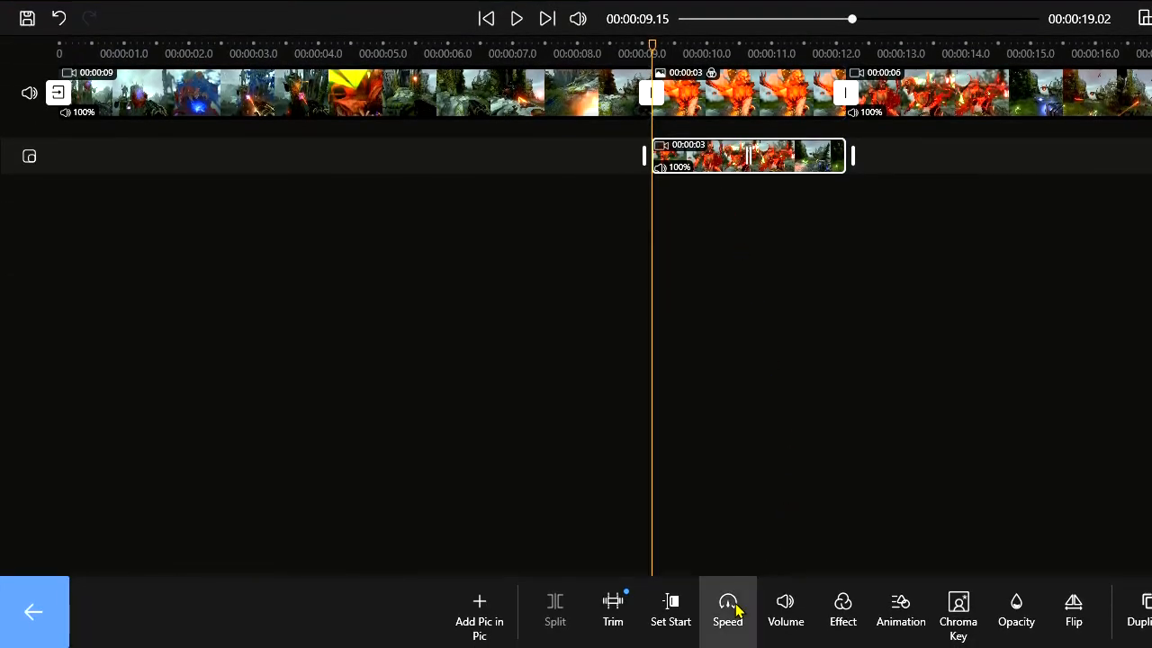
- Try overlay speeds of 0.5x and 1.25x, then settle on 1.5x
left_click(727, 611)
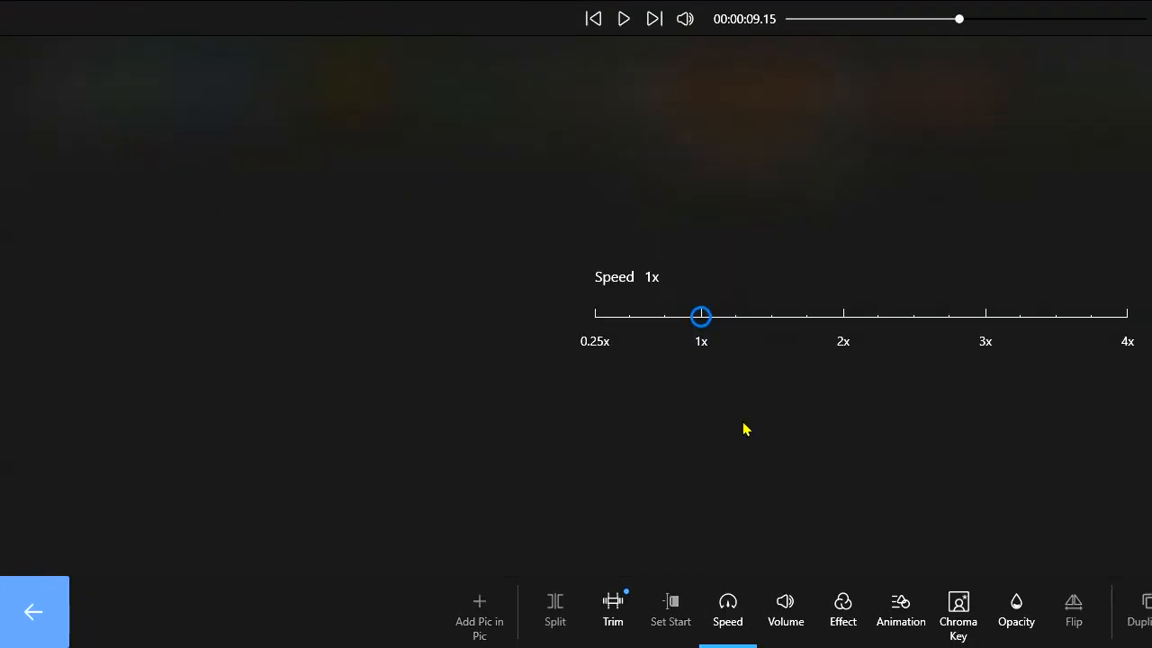
left_click_drag(700, 316, 637, 316)
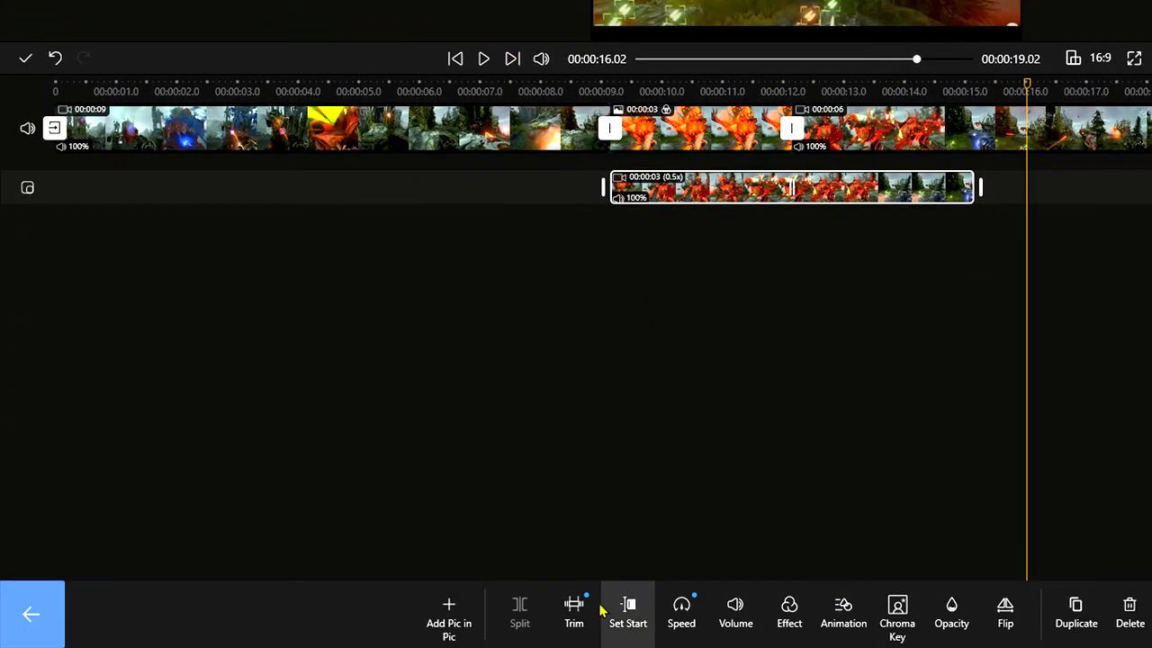
left_click(681, 612)
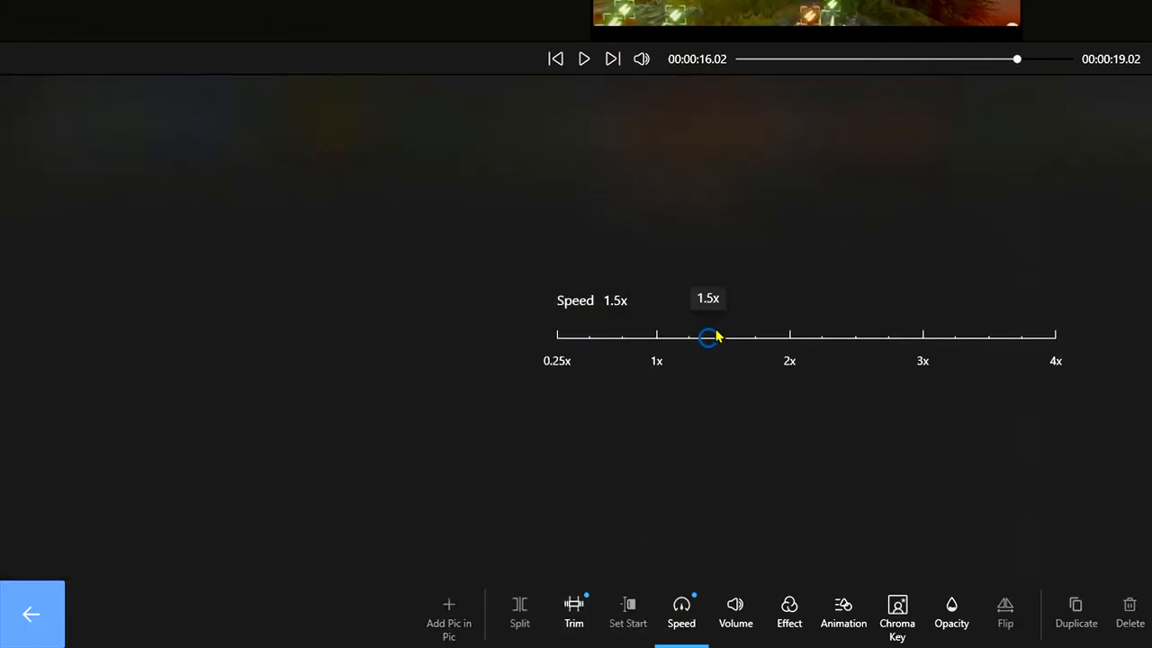
left_click_drag(708, 337, 695, 337)
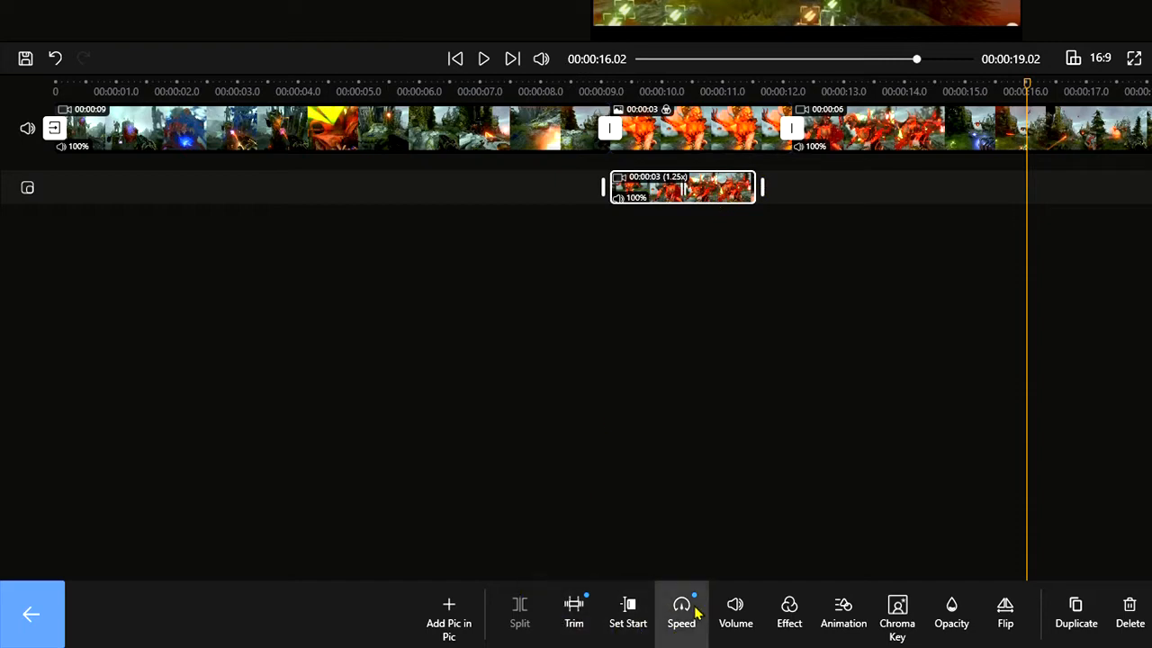
left_click(682, 614)
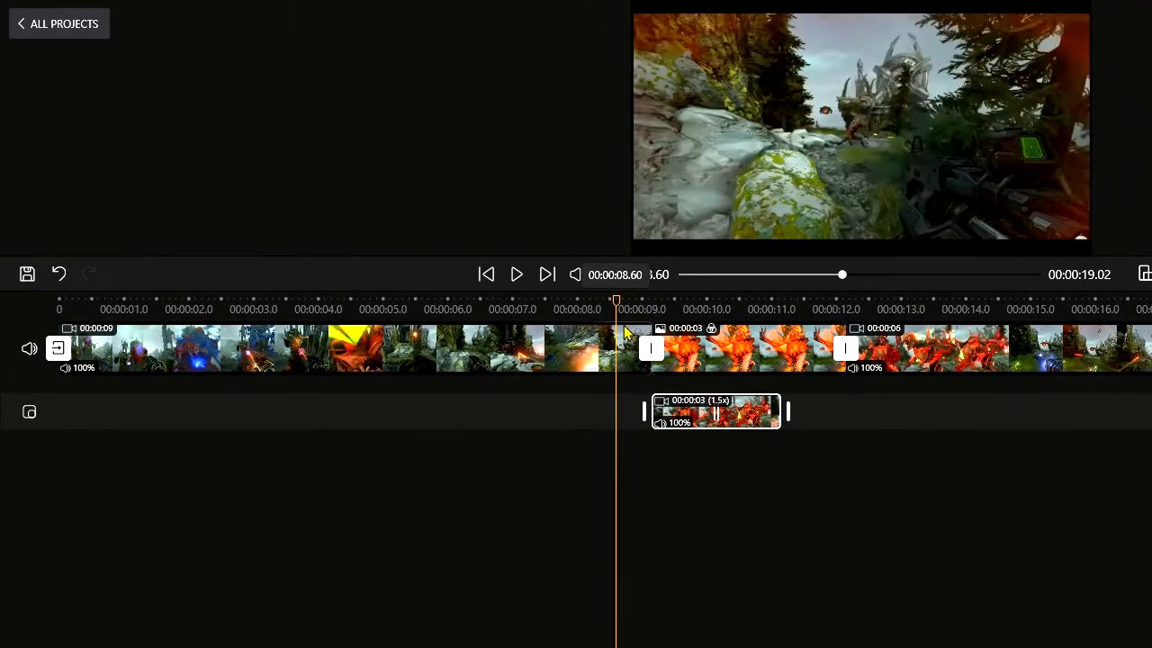
- Revert the overlay's speed to normal and reselect the overlay clip
left_click(516, 274)
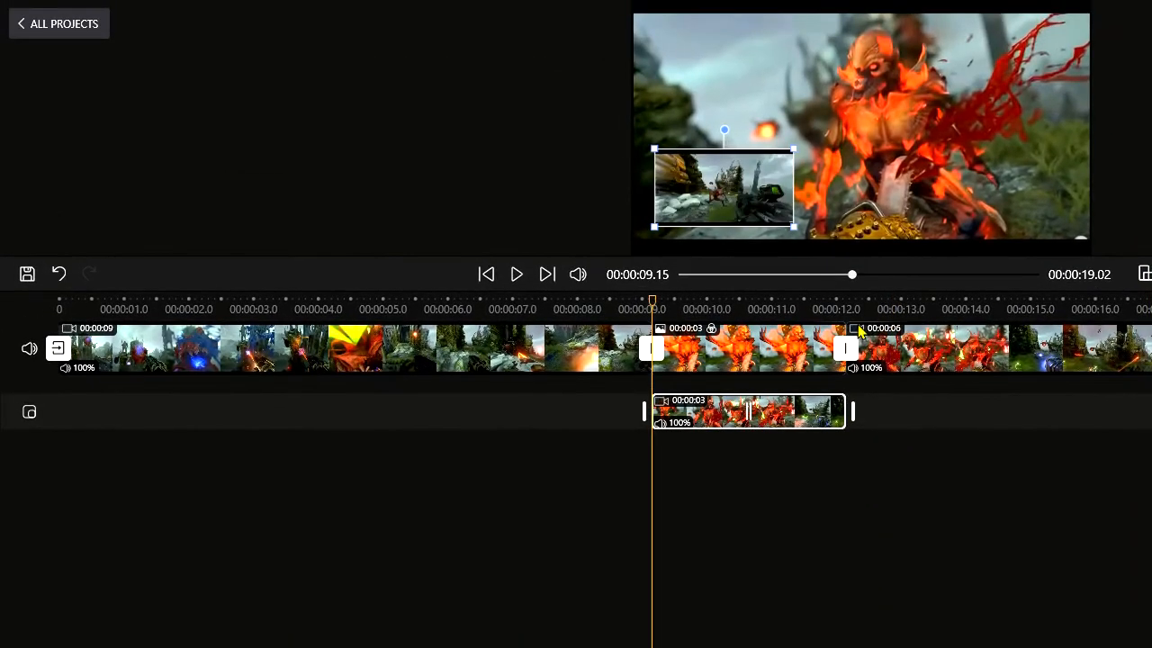
left_click(594, 349)
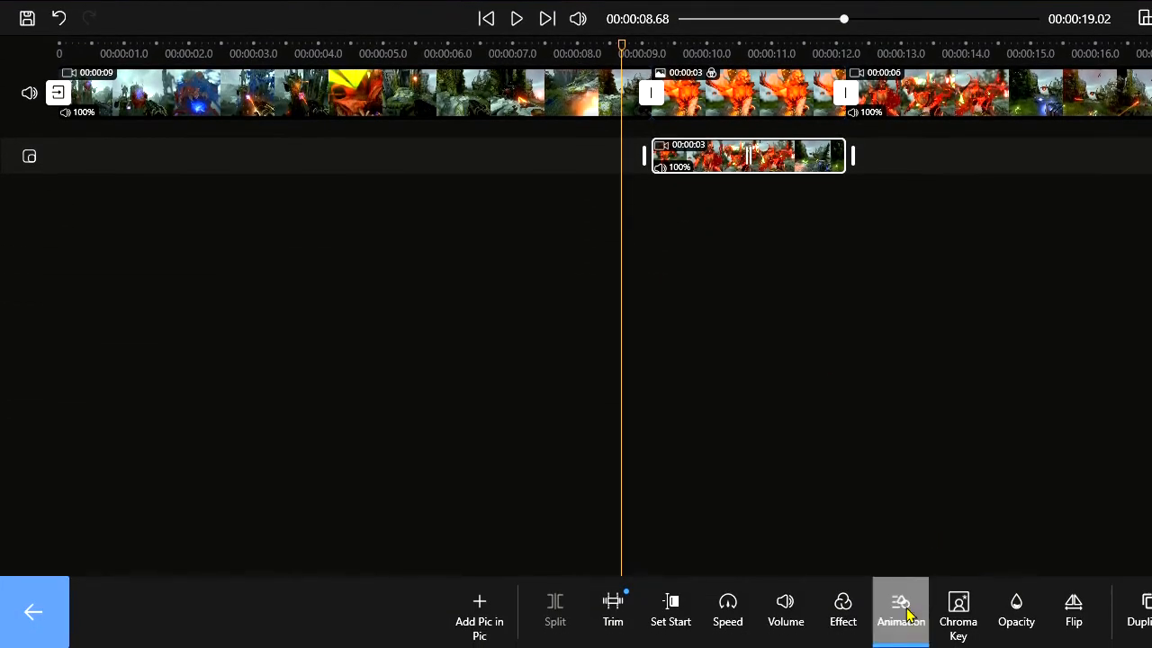
- Give the overlay a Fade In entrance and a Slide exit animation
left_click(899, 612)
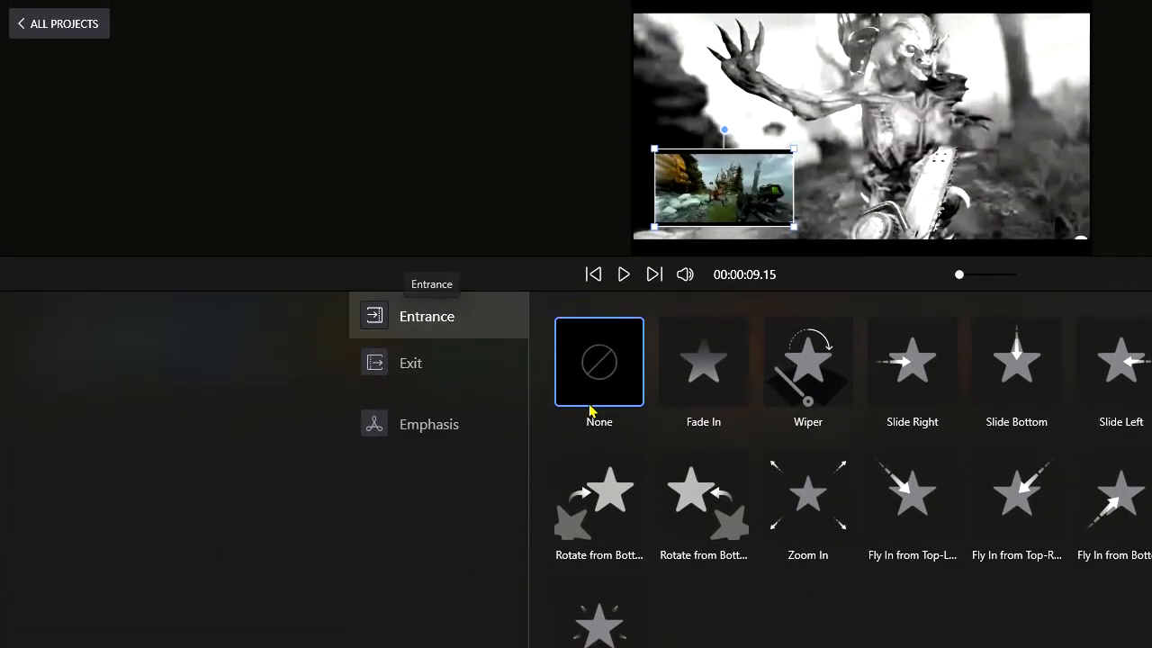
left_click(703, 362)
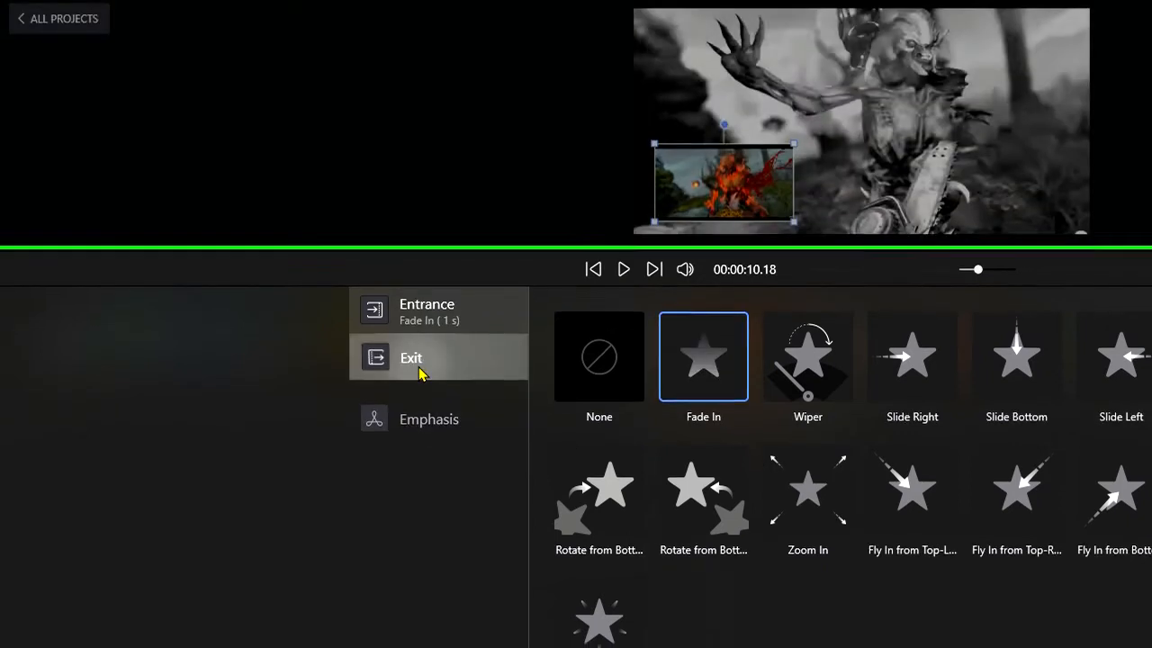
left_click(411, 357)
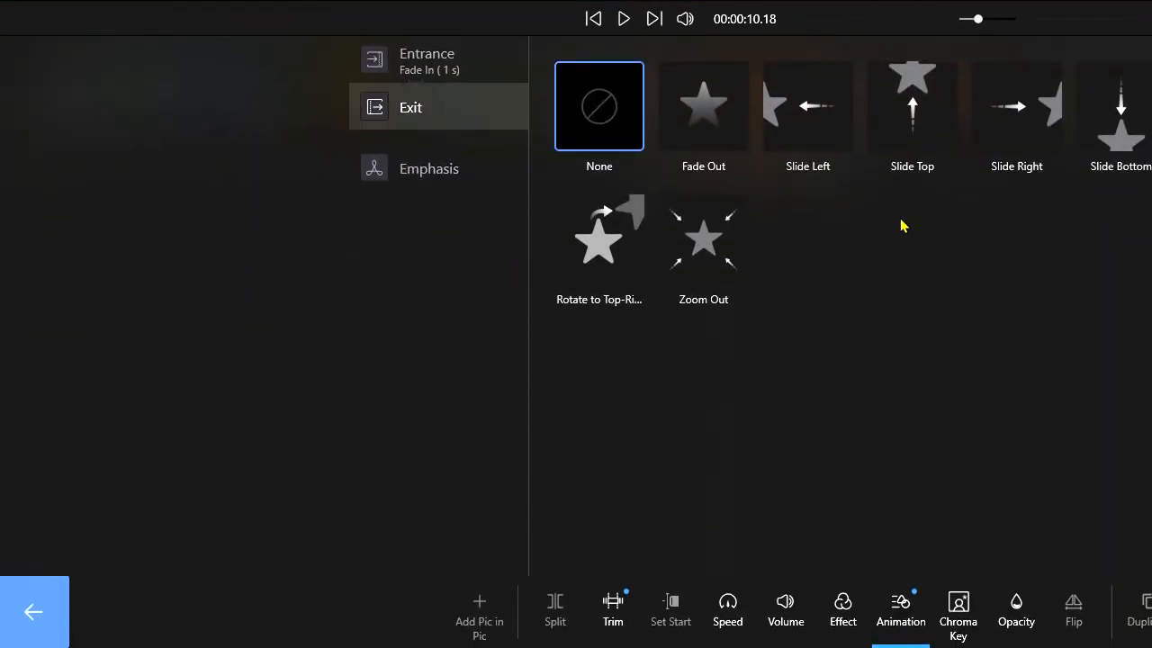
left_click(911, 105)
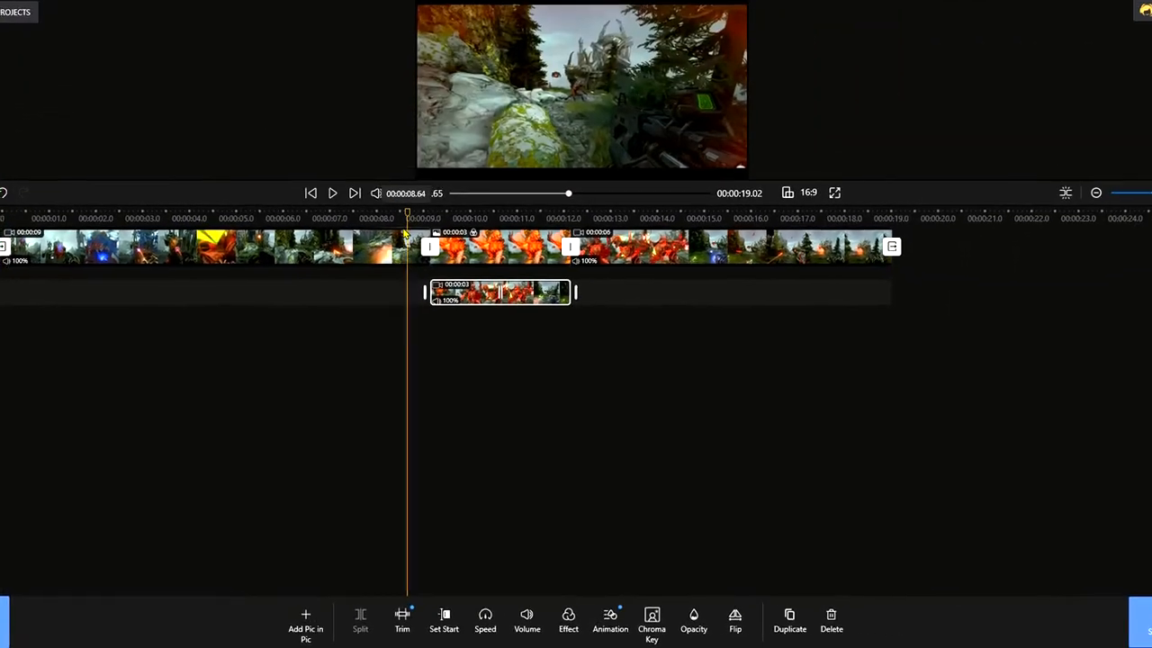
left_click(332, 193)
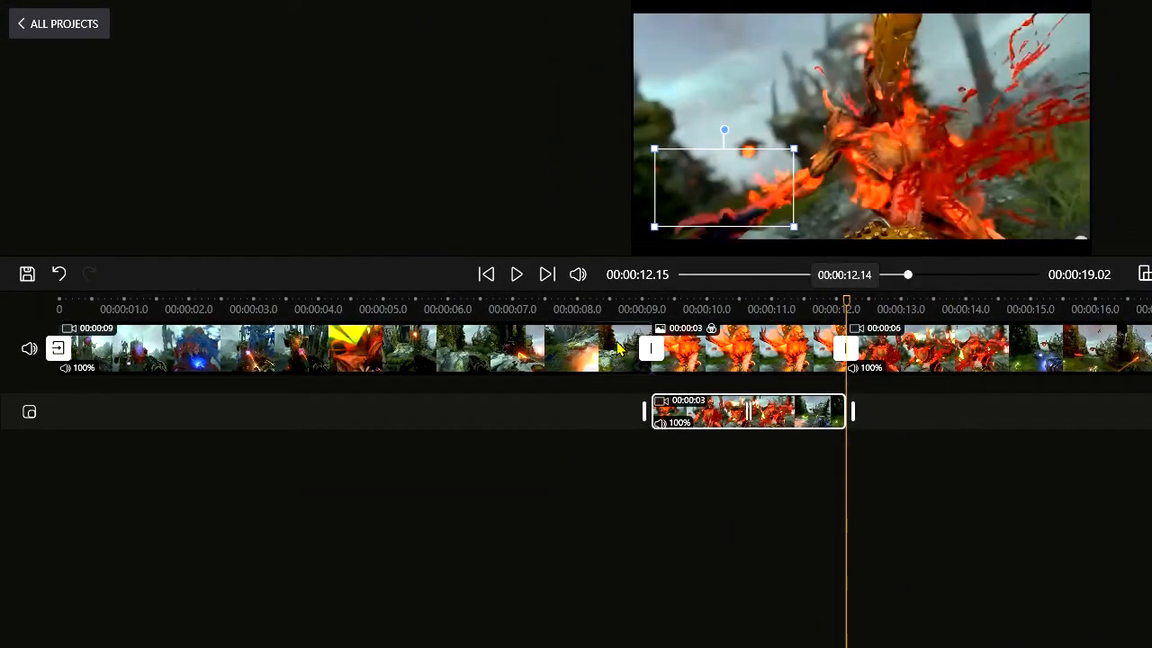
left_click(515, 274)
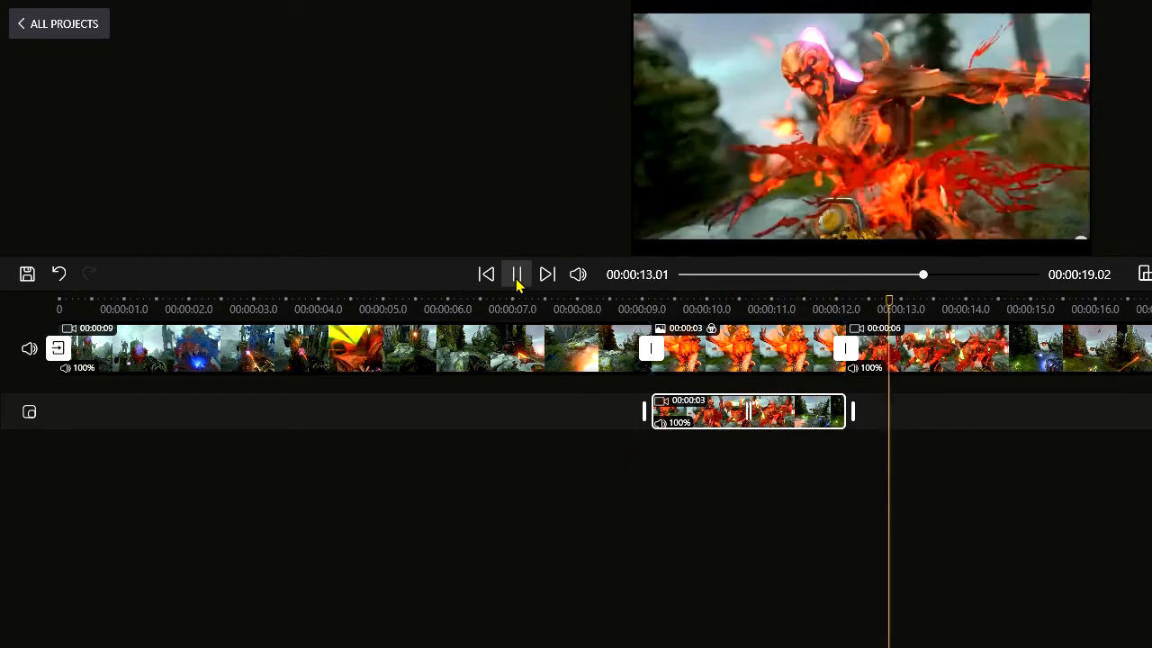
left_click(516, 274)
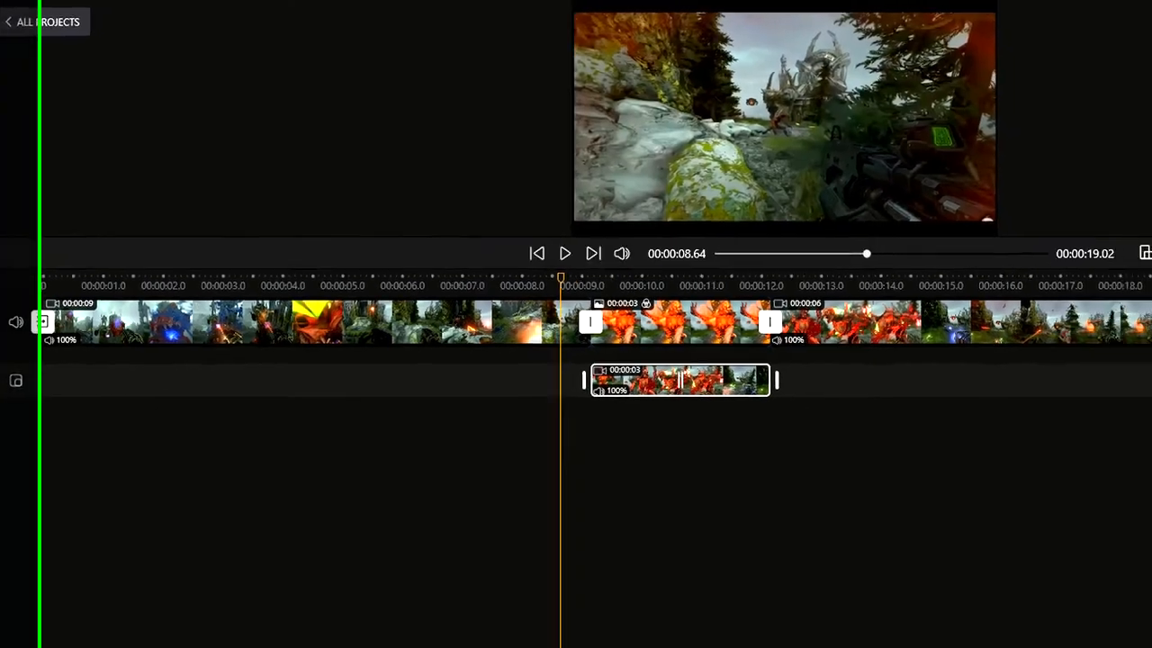
- Untick 'Export with a watermark' in the export settings, dismissing the follow-us popup and dialog
left_click(1143, 253)
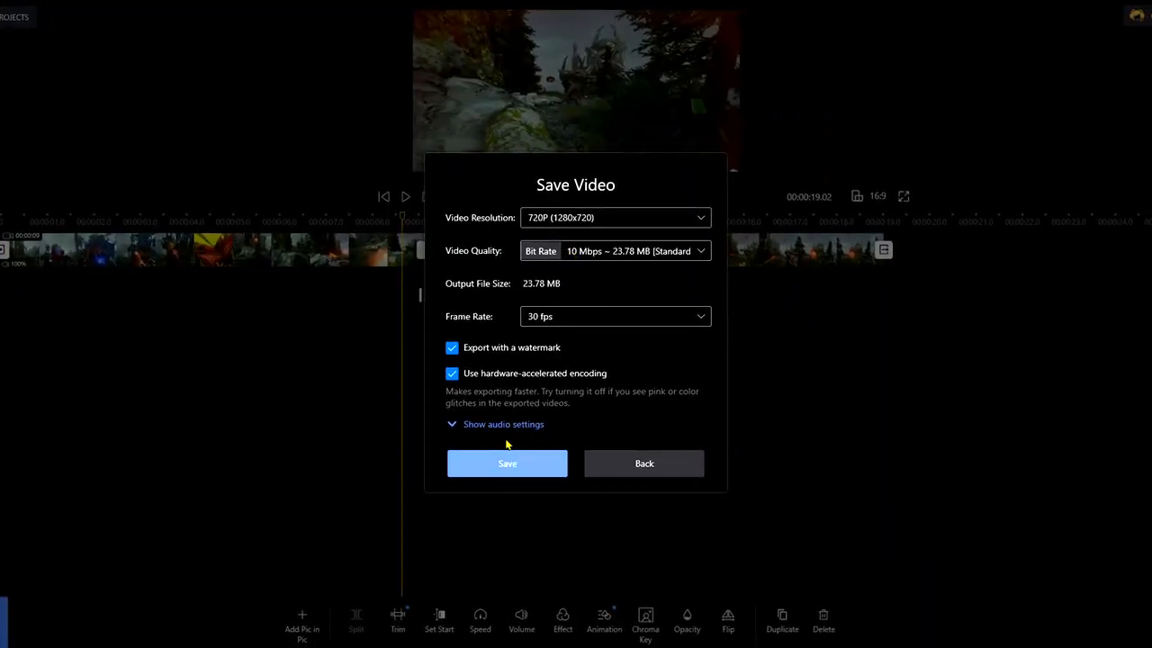
left_click(507, 462)
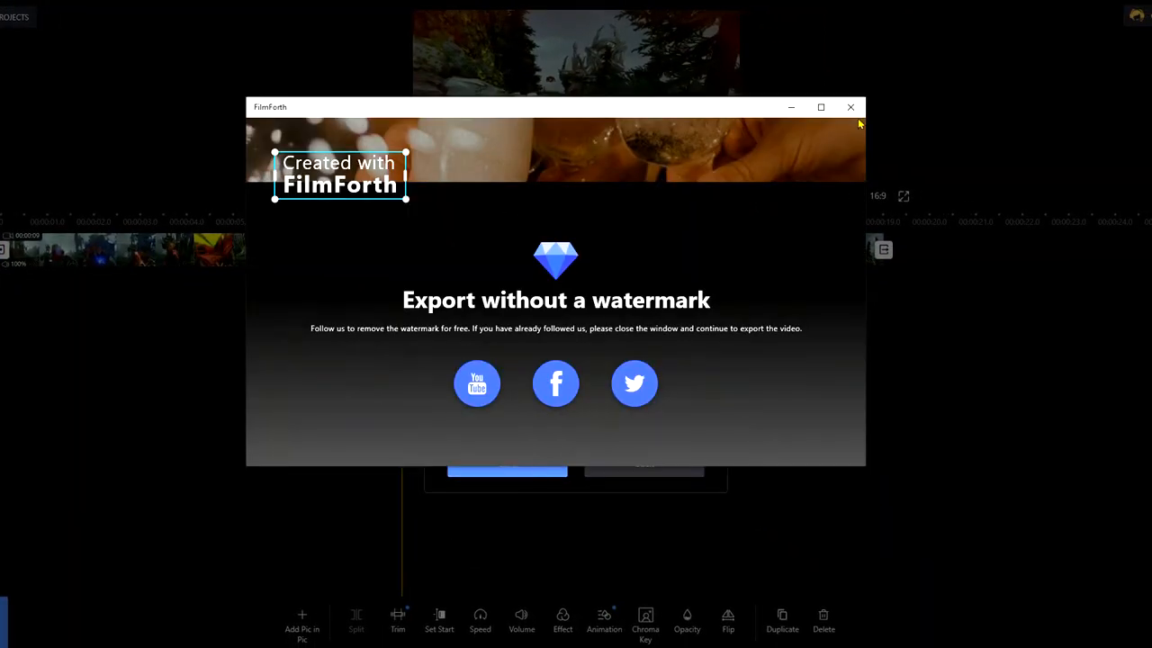
left_click(849, 107)
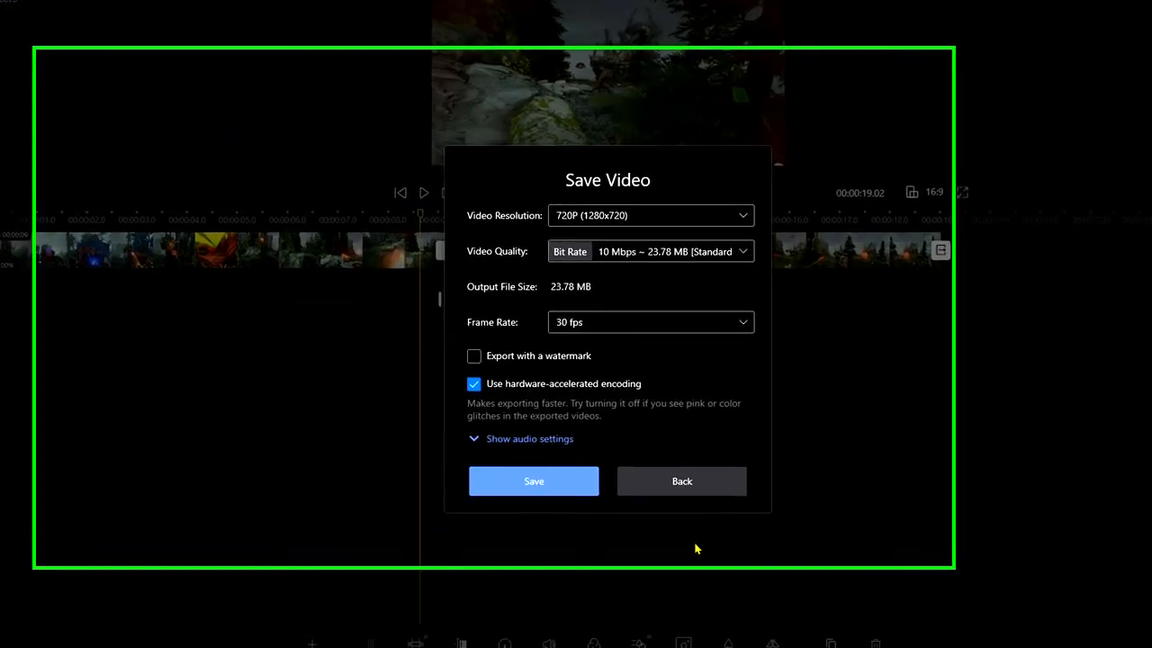
left_click(681, 480)
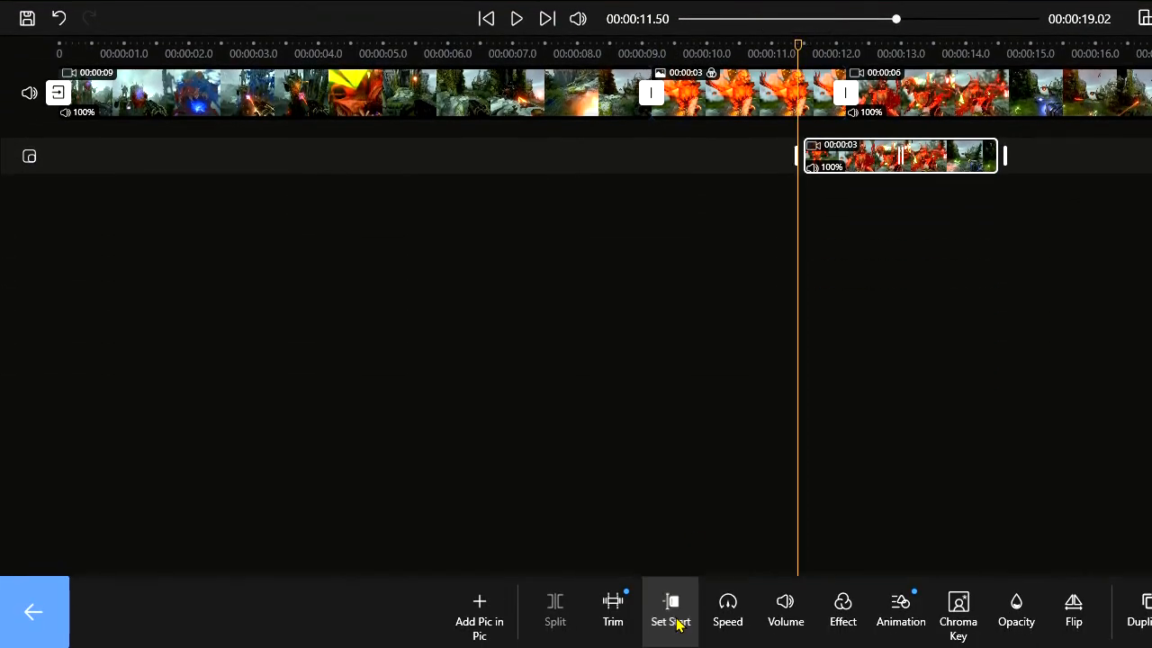
left_click_drag(900, 155, 817, 151)
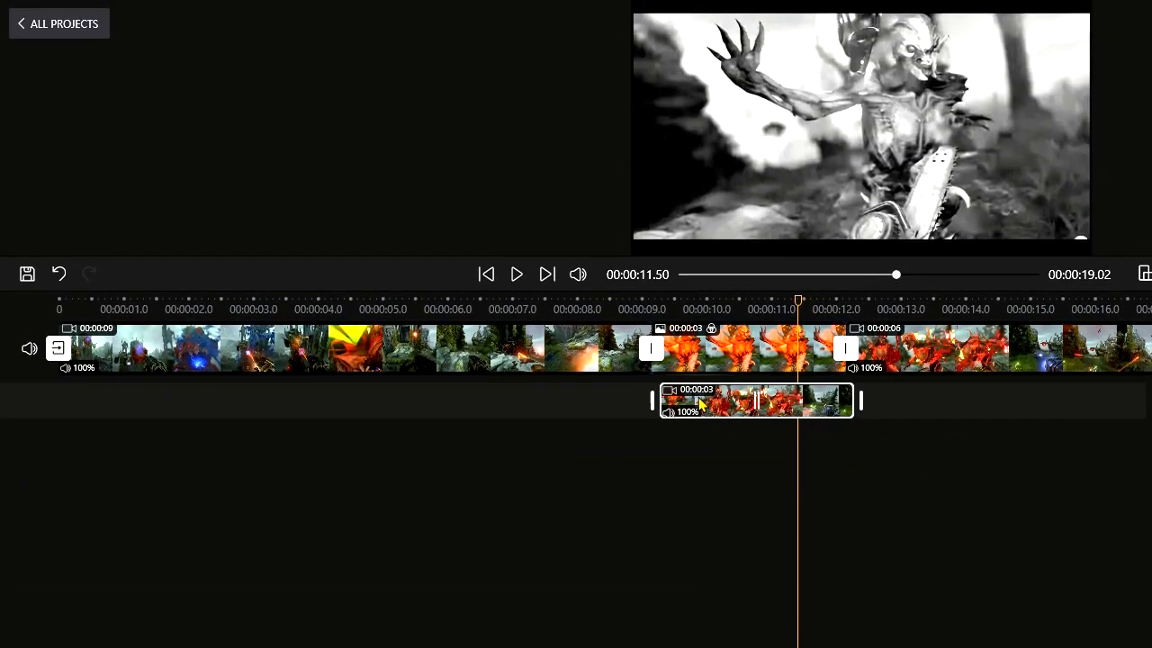
left_click_drag(754, 400, 900, 411)
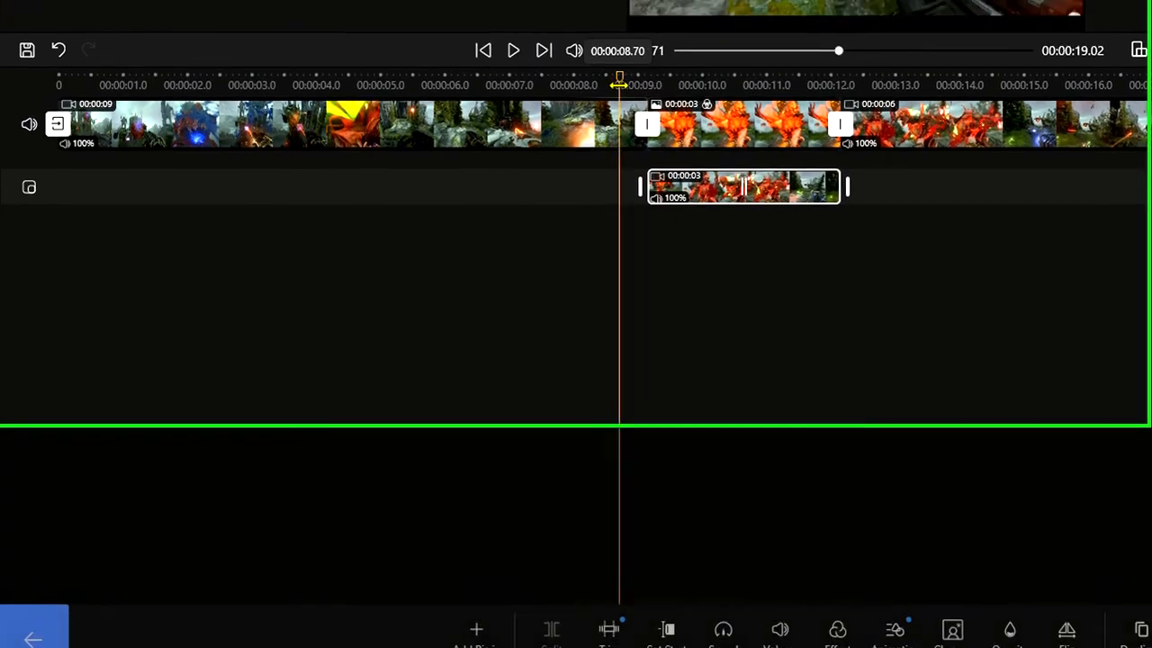
left_click(513, 50)
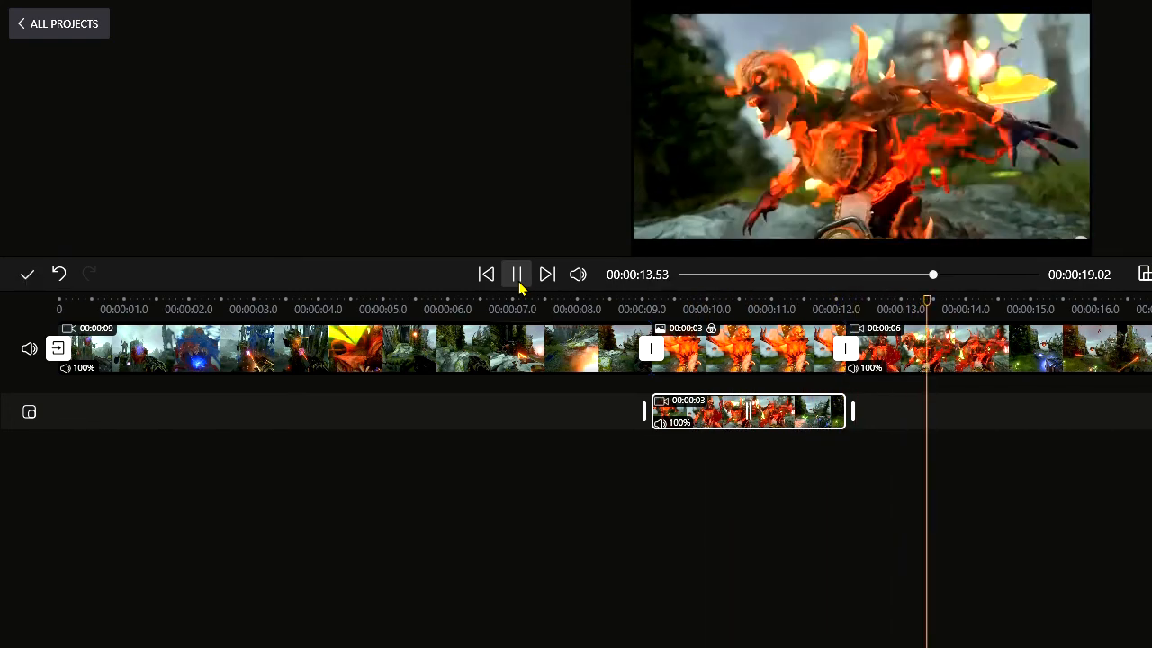
left_click(516, 275)
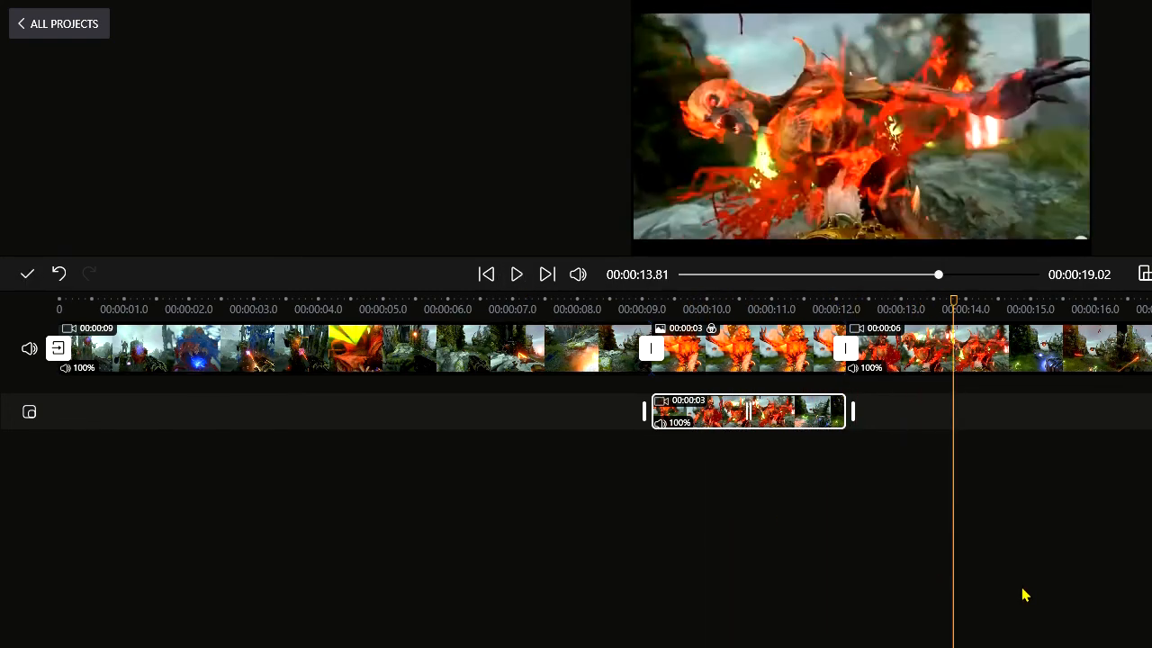